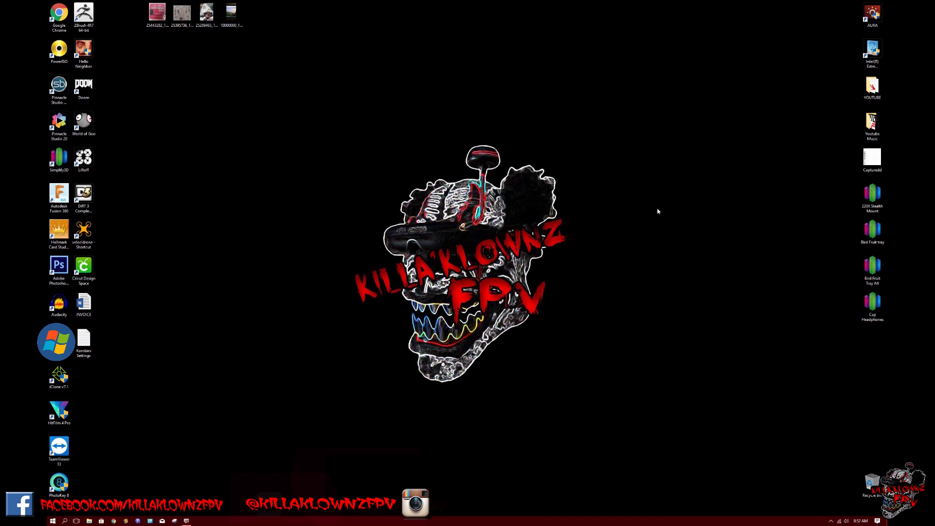
pyautogui.moveTo(250, 112)
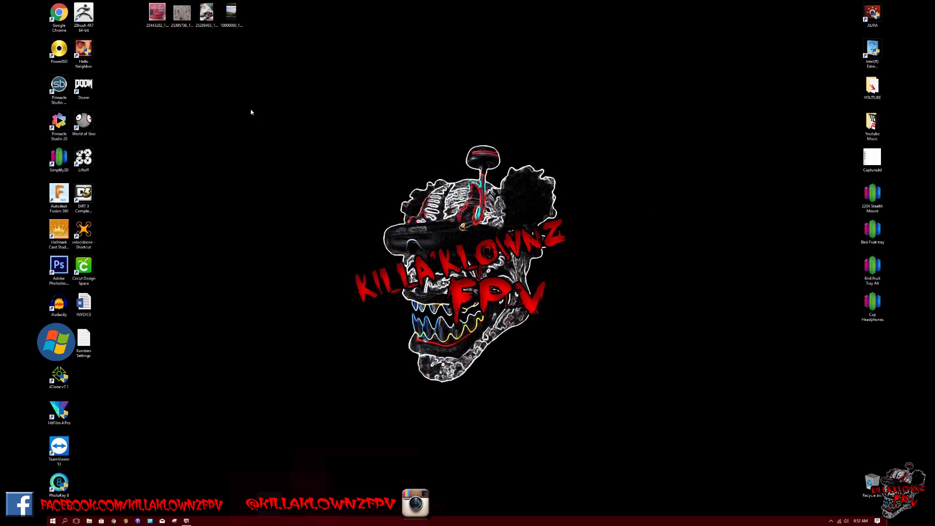
# View the red Furious FPV F-35 Lightning flight controller close-up photo
pyautogui.doubleClick(156, 13)
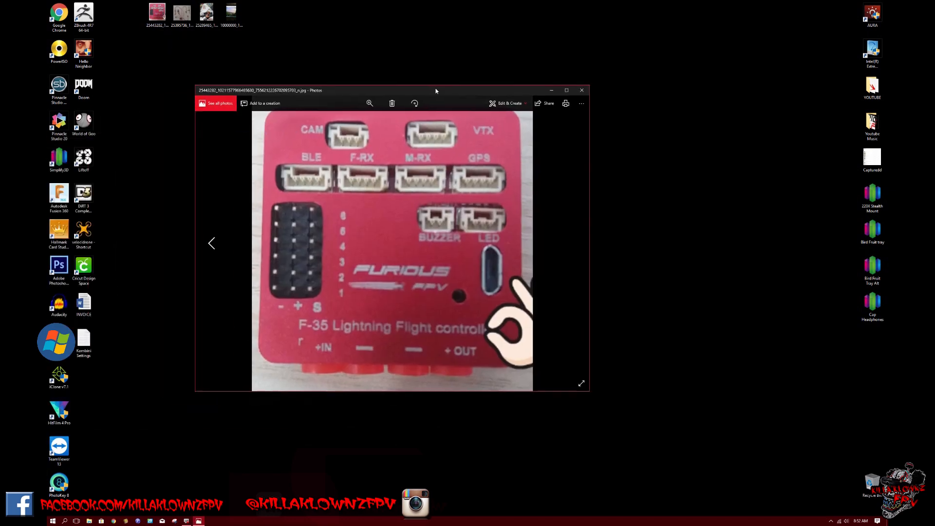
pyautogui.moveTo(316, 337)
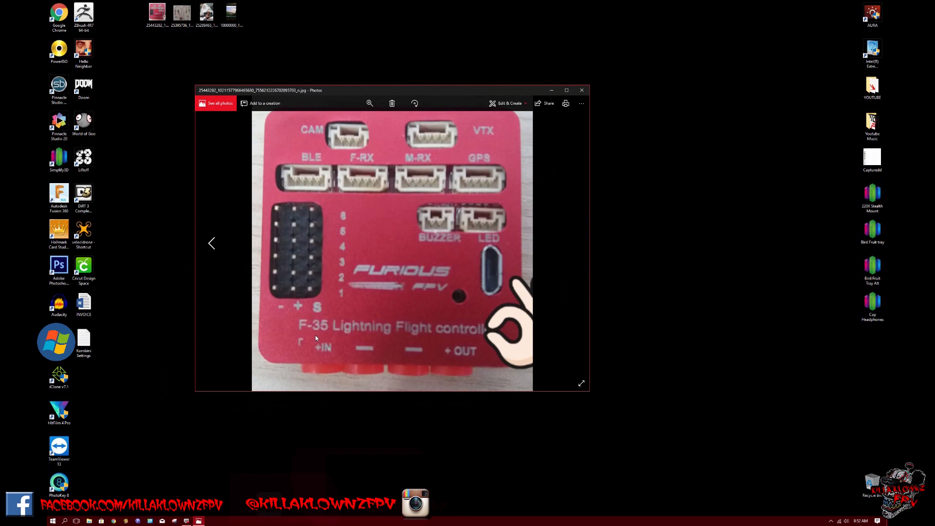
pyautogui.moveTo(499, 333)
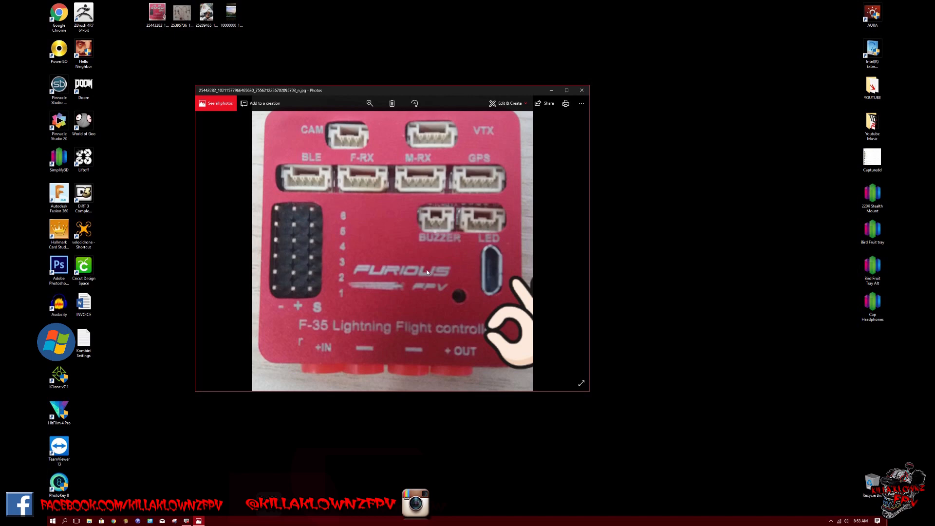
pyautogui.moveTo(455, 239)
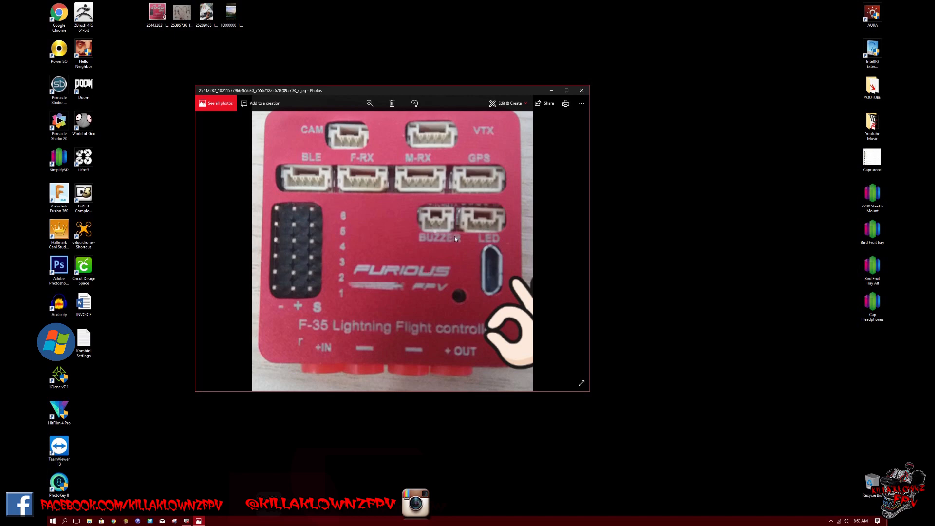
pyautogui.moveTo(424, 201)
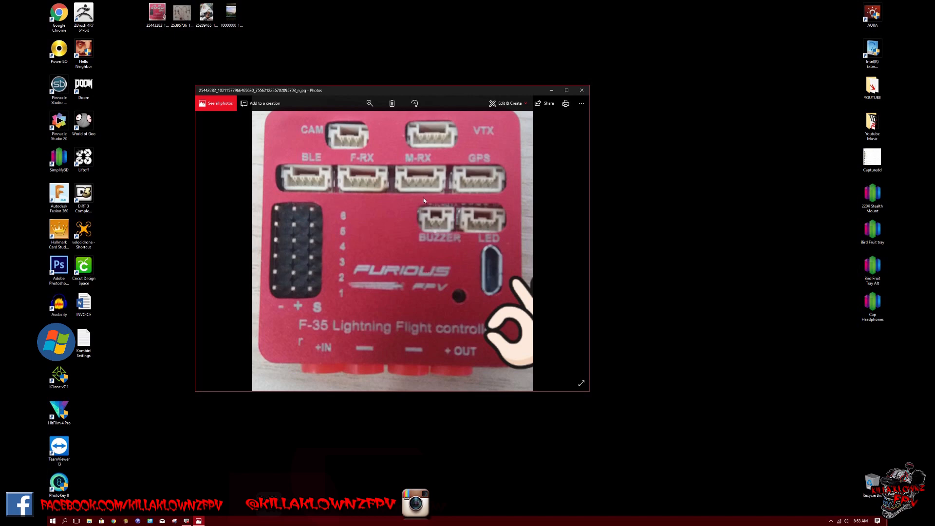
pyautogui.moveTo(361, 143)
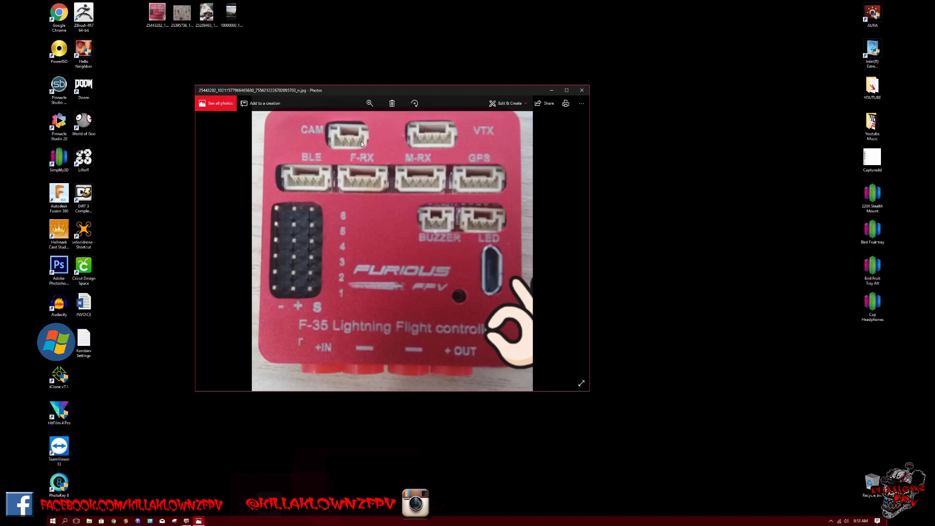
pyautogui.moveTo(334, 140)
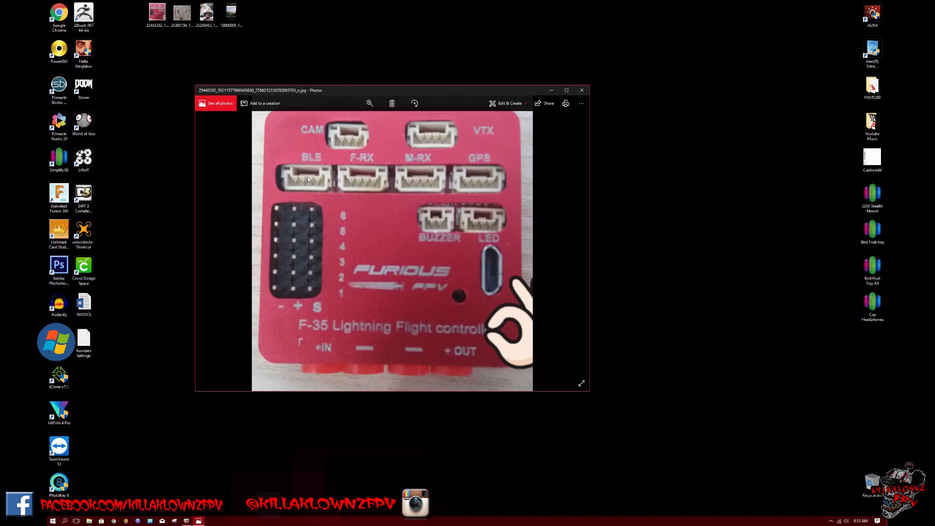
pyautogui.moveTo(362, 183)
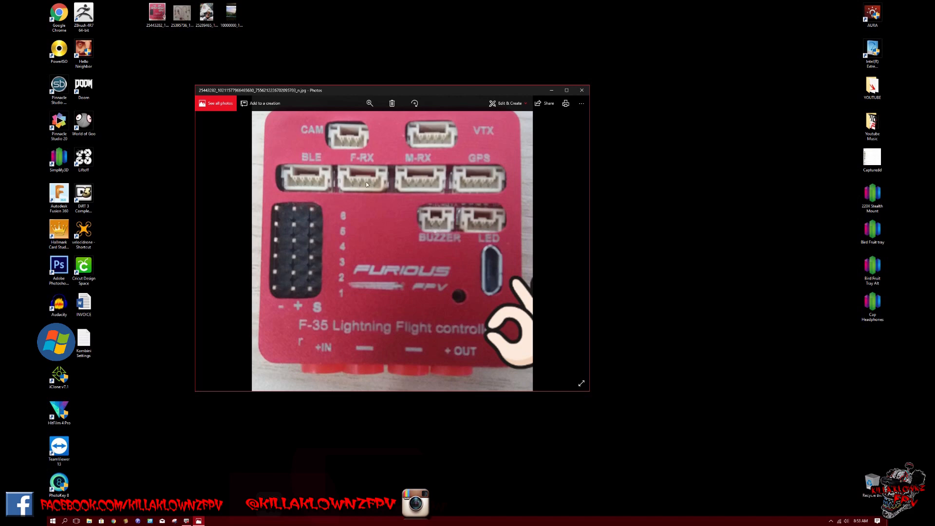
pyautogui.moveTo(427, 194)
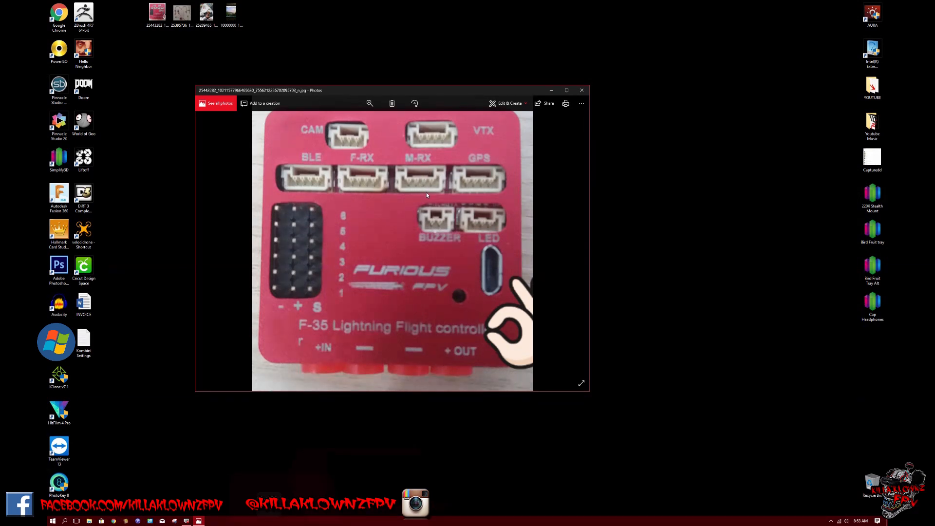
pyautogui.moveTo(471, 197)
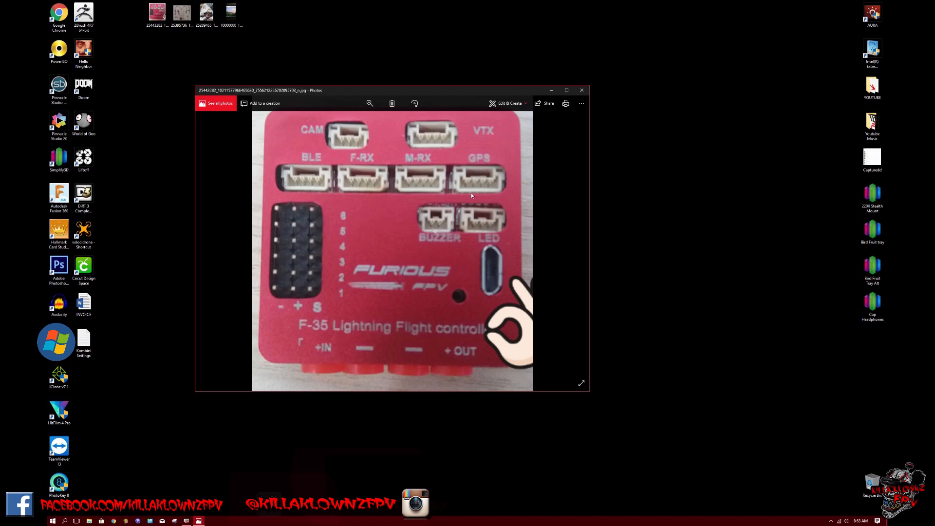
pyautogui.moveTo(495, 294)
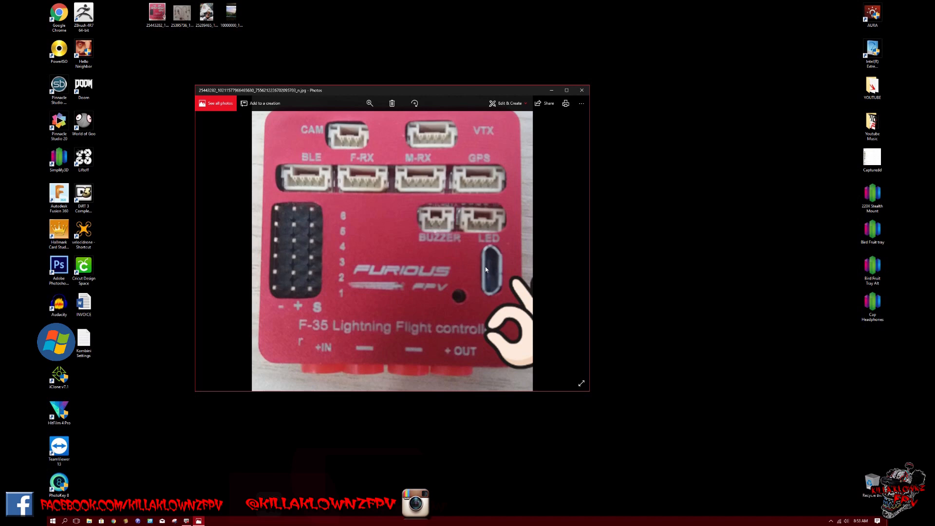
pyautogui.moveTo(495, 267)
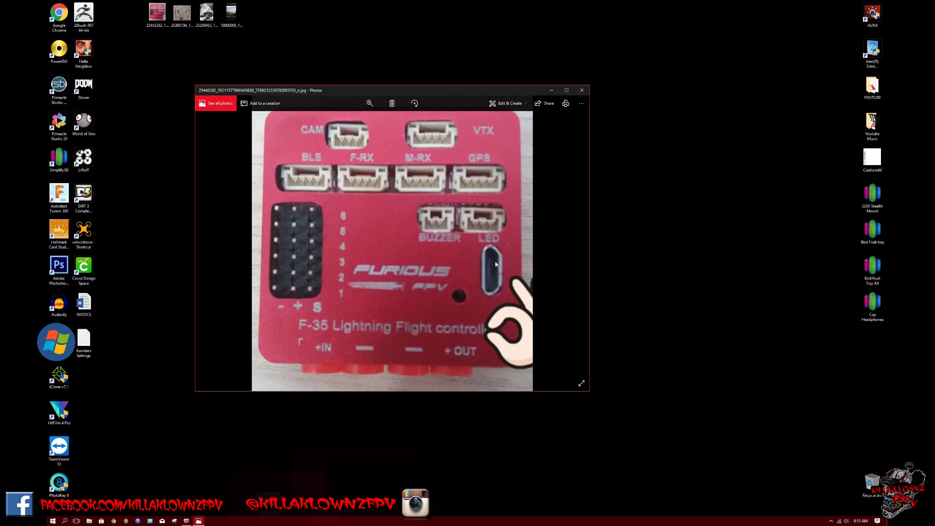
pyautogui.moveTo(519, 261)
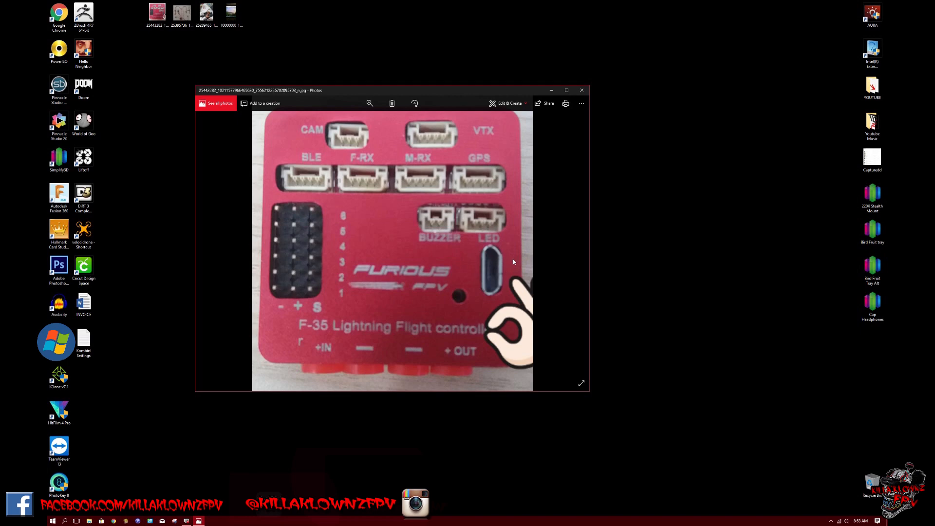
pyautogui.moveTo(513, 261)
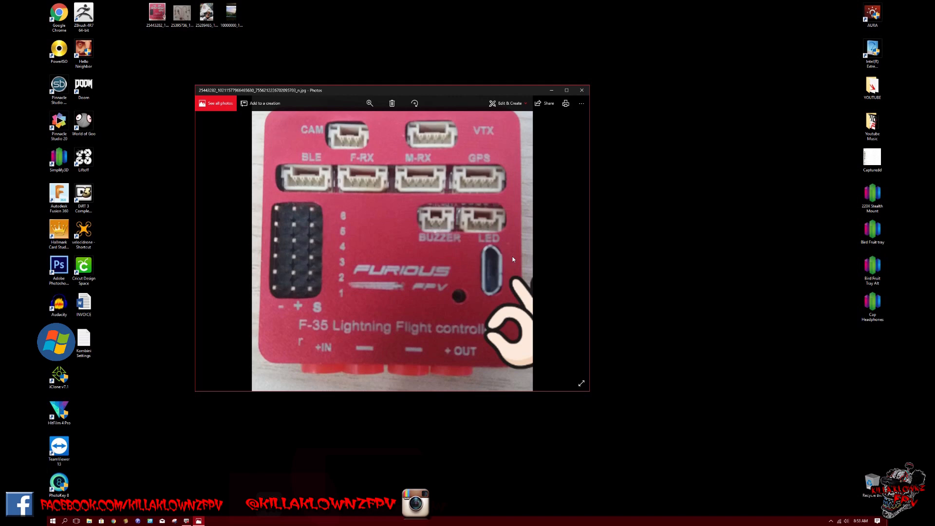
pyautogui.moveTo(488, 267)
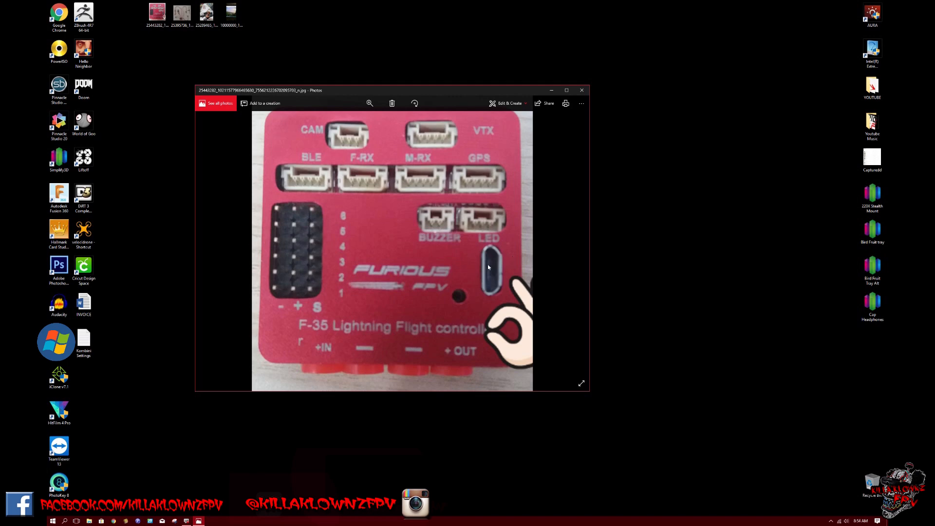
pyautogui.moveTo(494, 270)
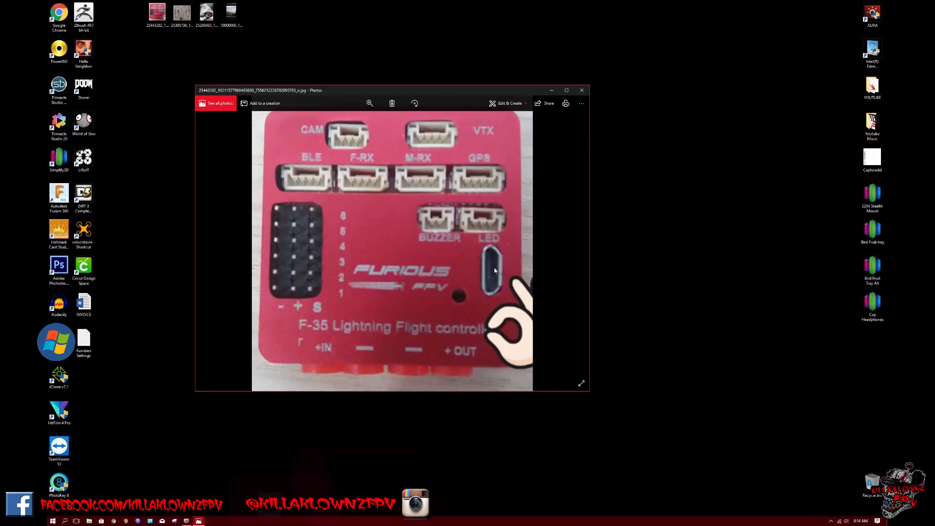
pyautogui.moveTo(496, 269)
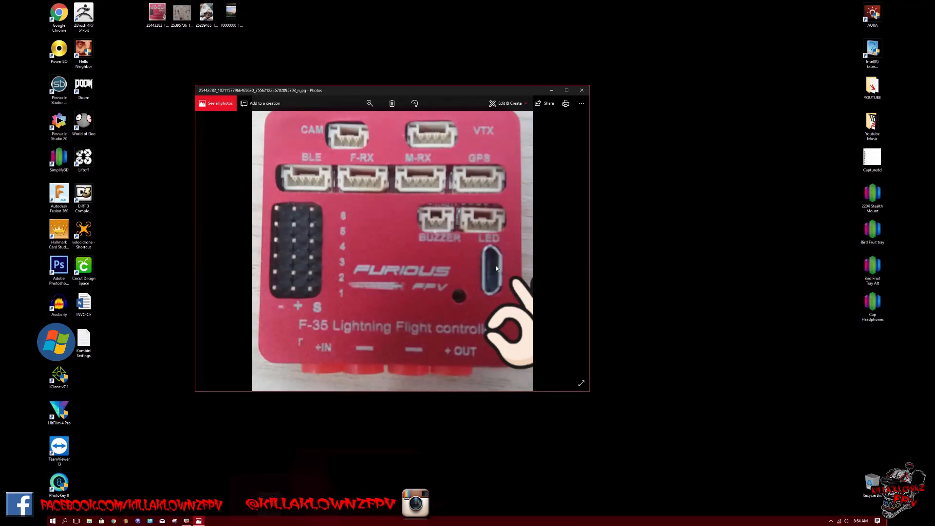
pyautogui.moveTo(503, 270)
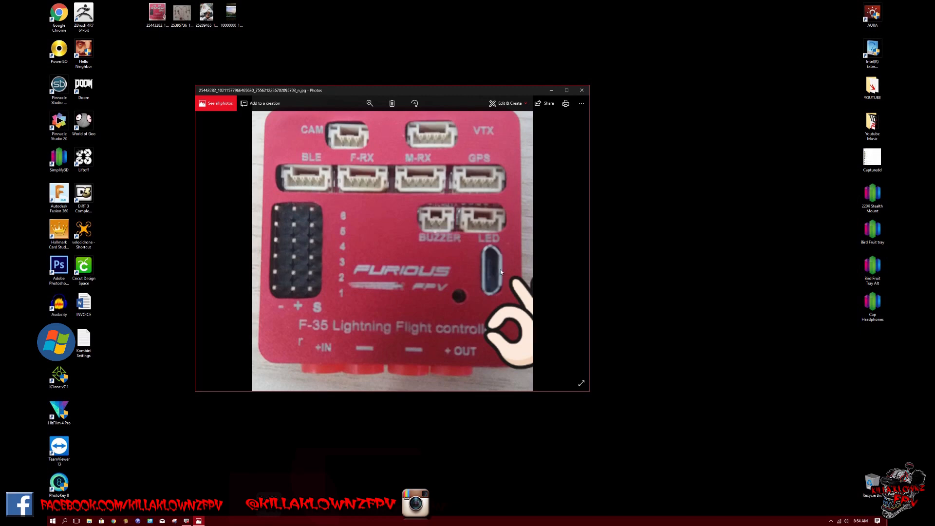
pyautogui.moveTo(498, 255)
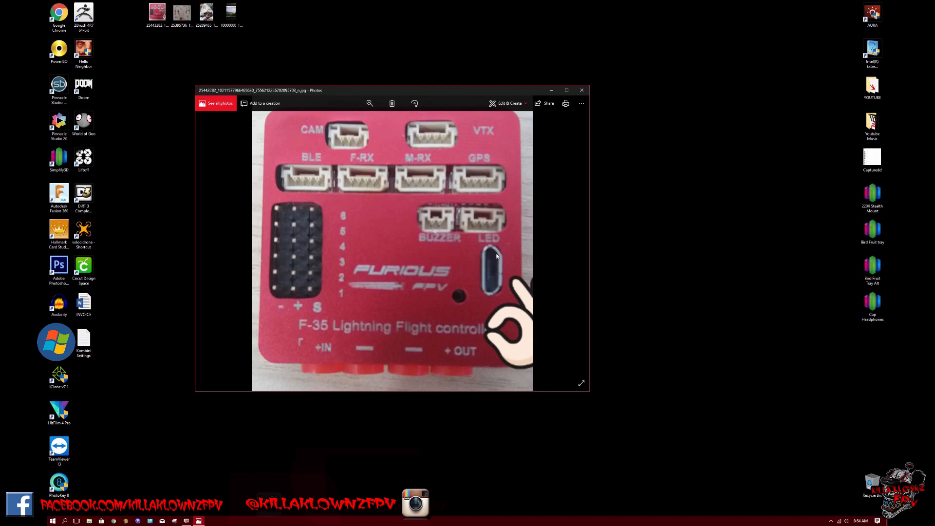
pyautogui.moveTo(362, 370)
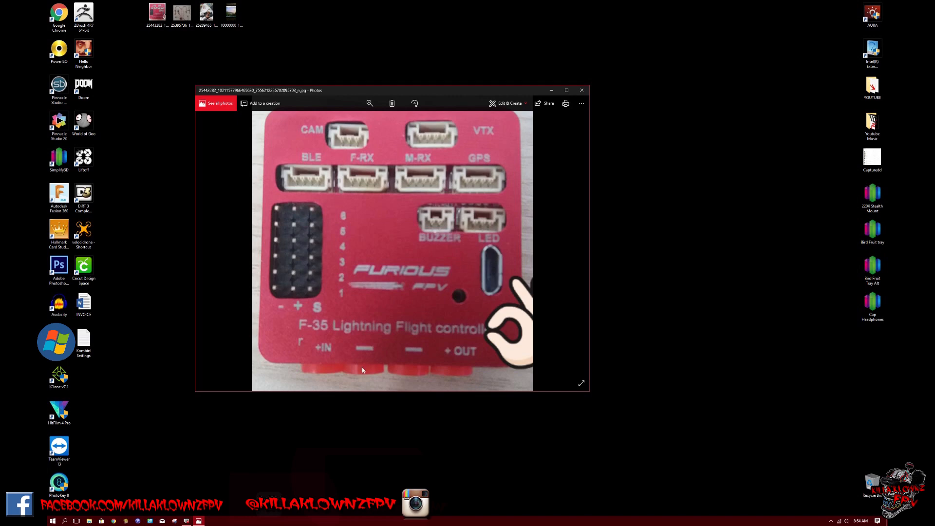
pyautogui.moveTo(323, 356)
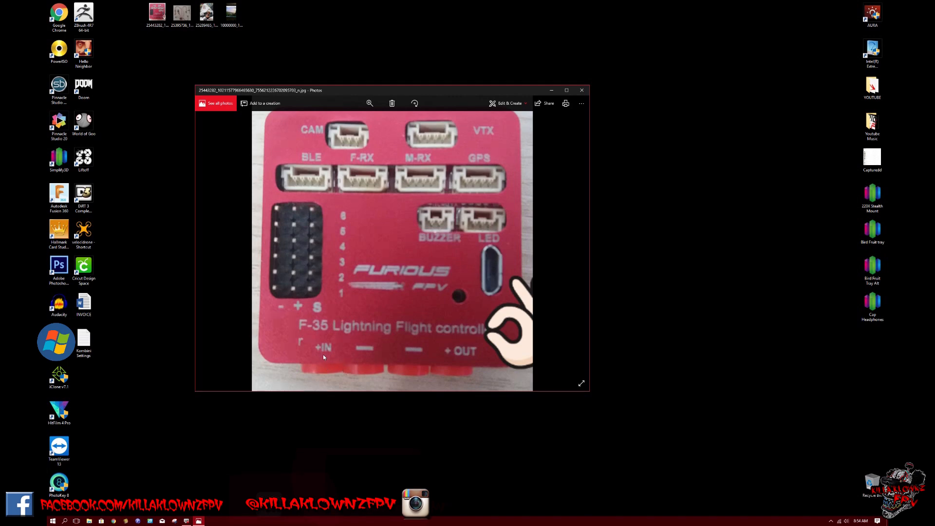
pyautogui.moveTo(398, 359)
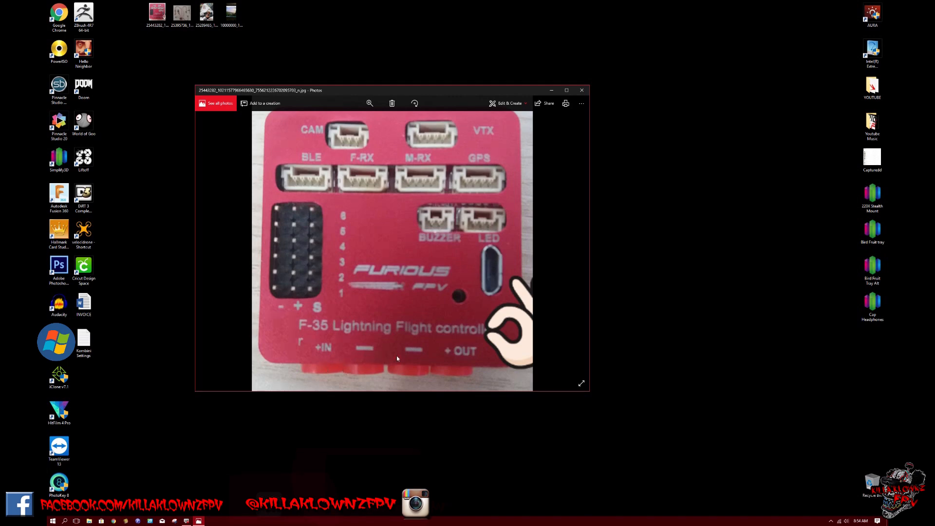
pyautogui.moveTo(435, 365)
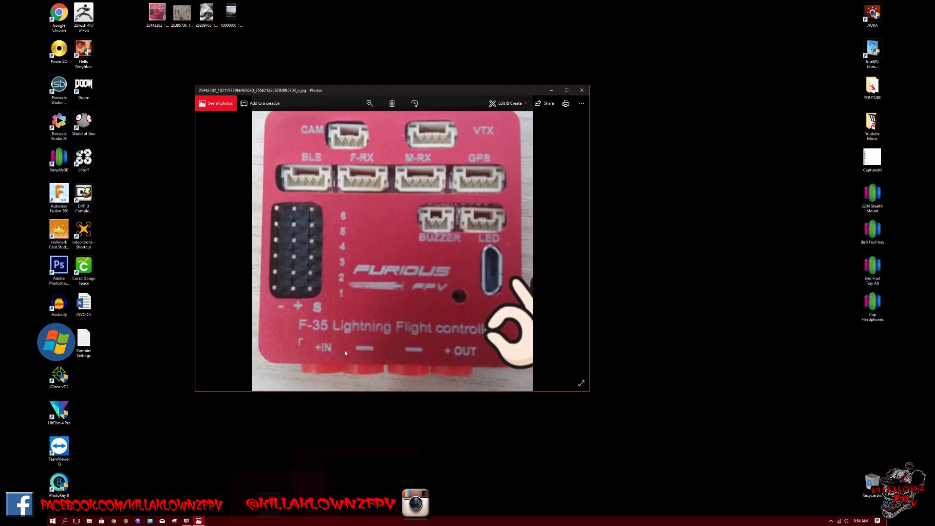
pyautogui.moveTo(425, 365)
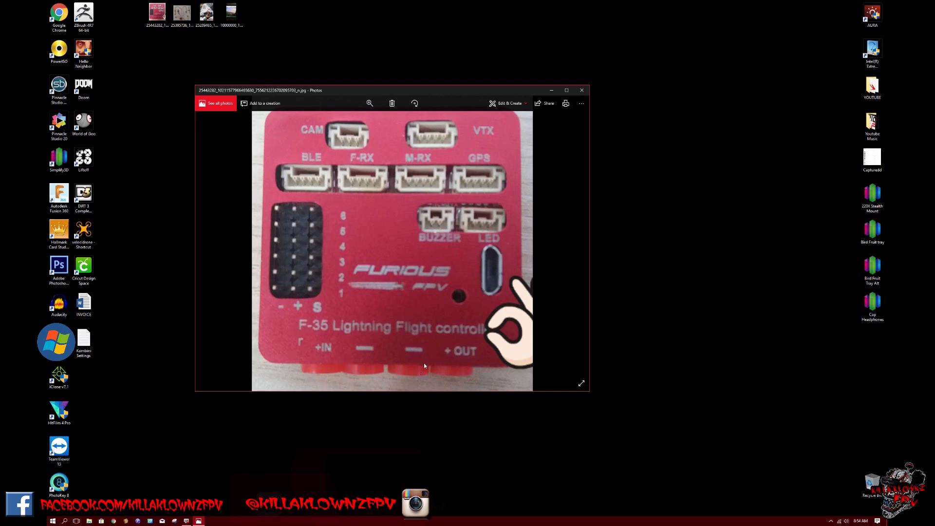
pyautogui.moveTo(534, 380)
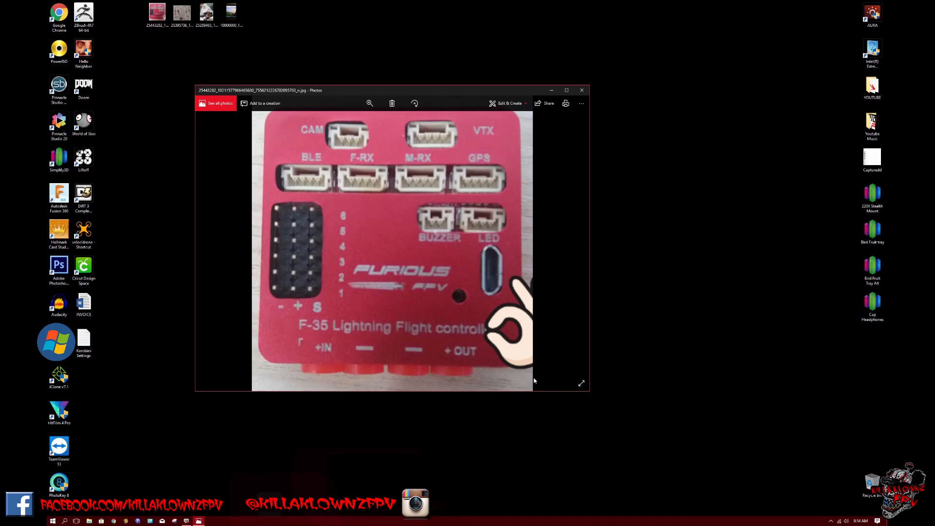
pyautogui.moveTo(315, 292)
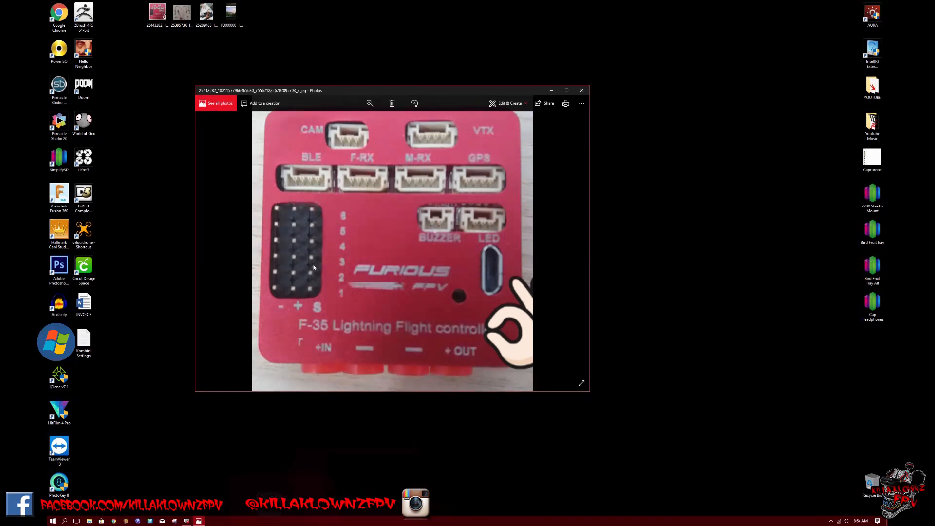
pyautogui.moveTo(310, 289)
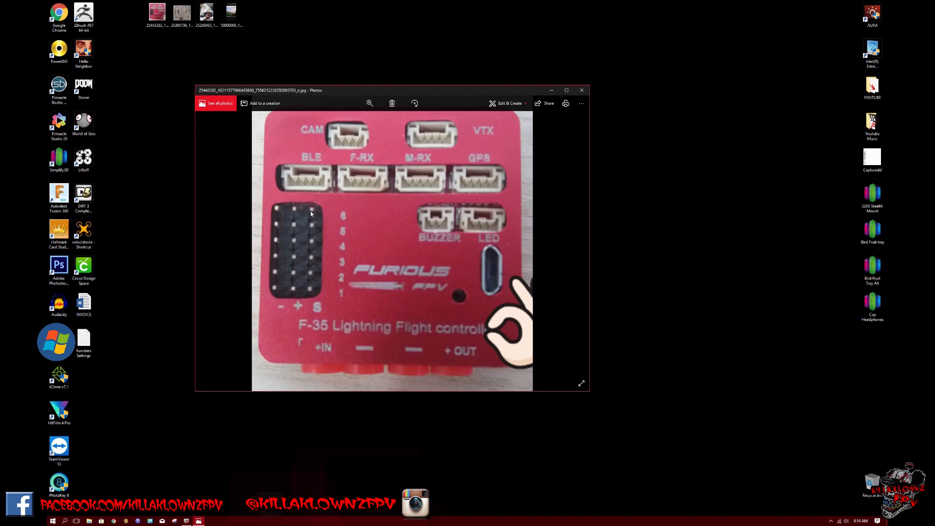
pyautogui.moveTo(289, 214)
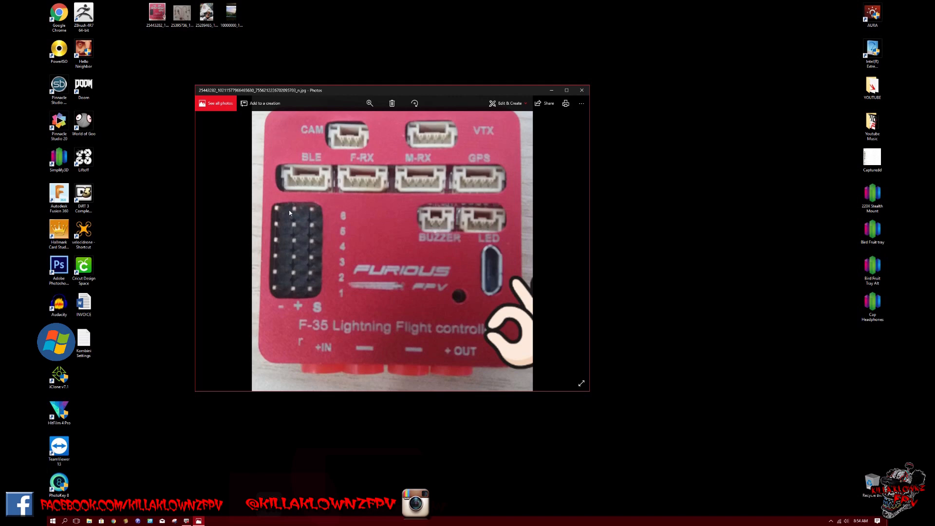
pyautogui.moveTo(306, 208)
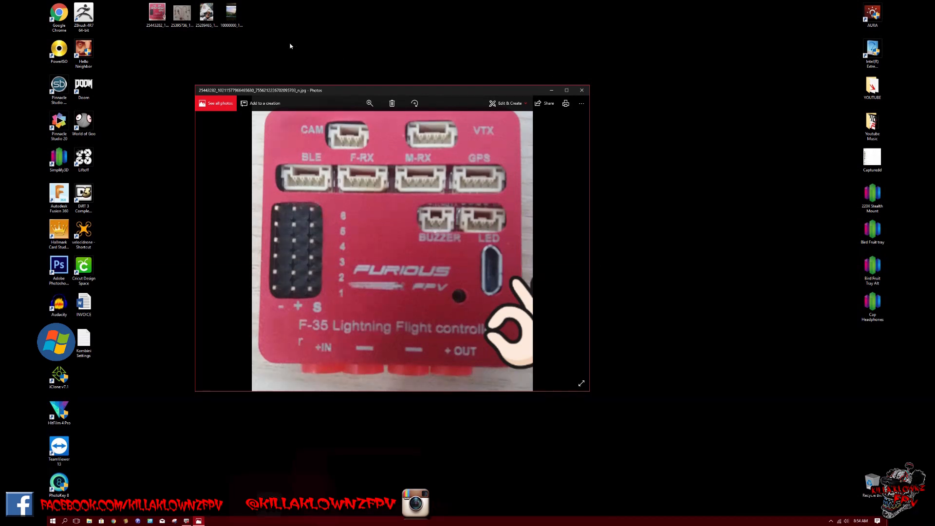
pyautogui.doubleClick(181, 13)
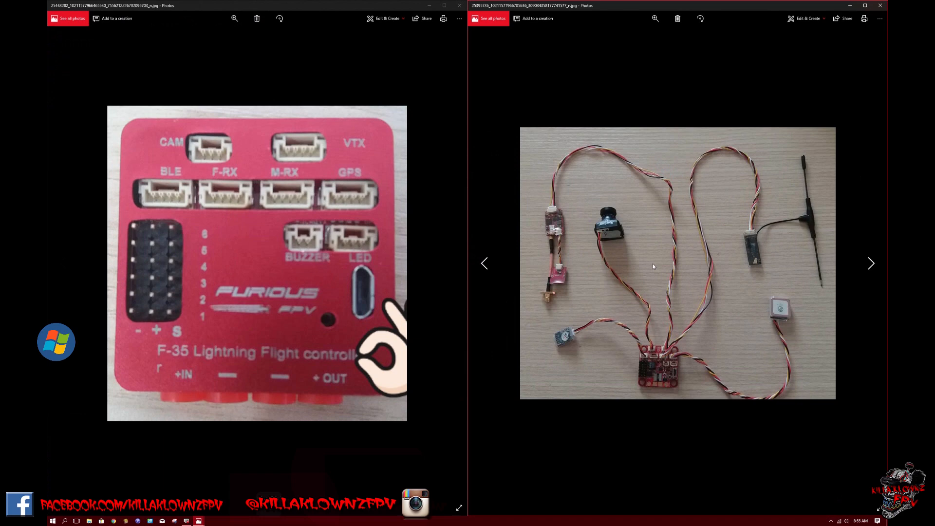
pyautogui.moveTo(674, 249)
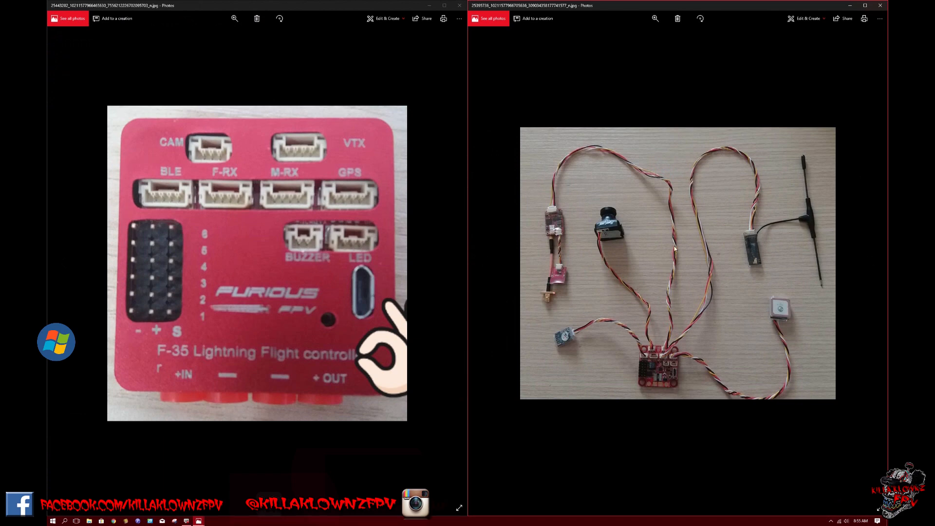
pyautogui.moveTo(697, 254)
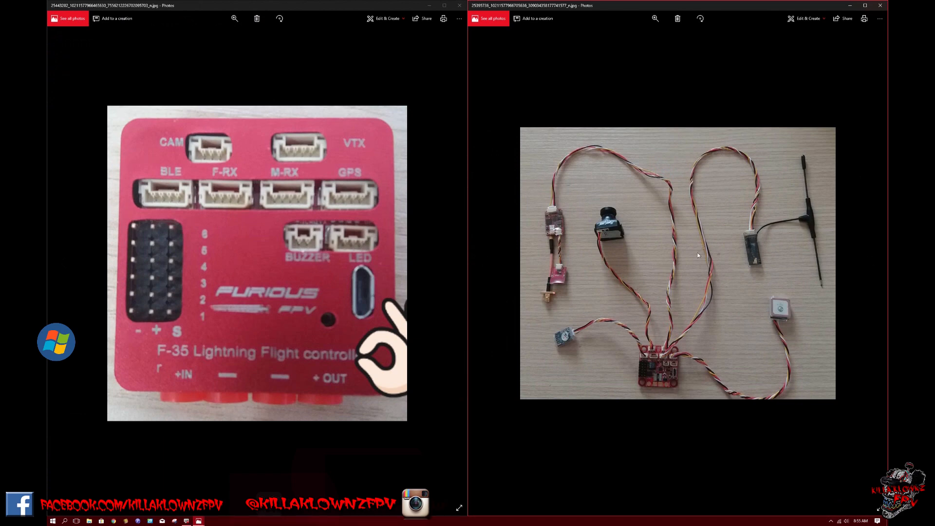
pyautogui.moveTo(686, 268)
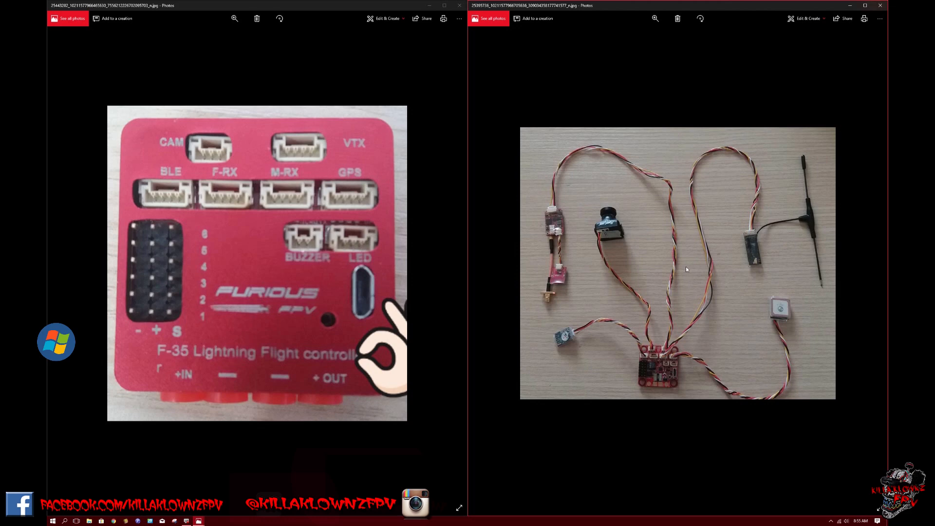
pyautogui.moveTo(688, 271)
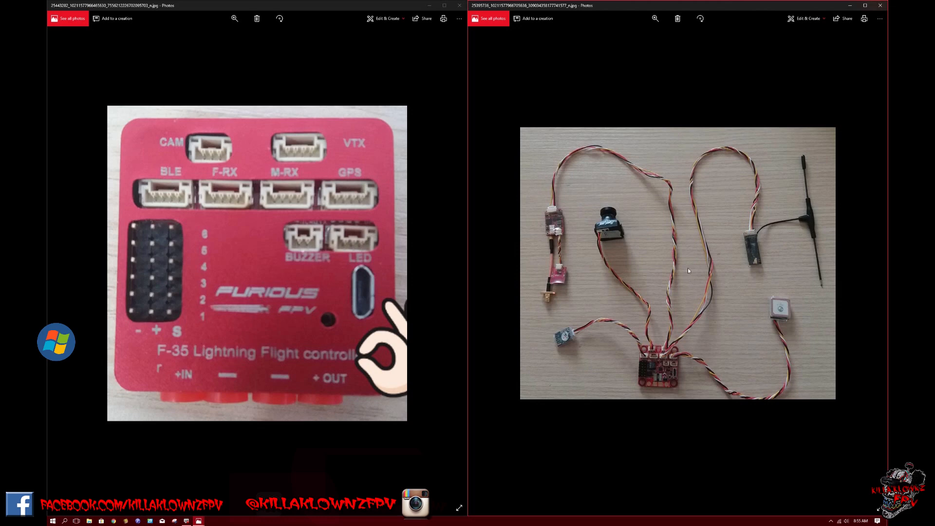
pyautogui.moveTo(690, 278)
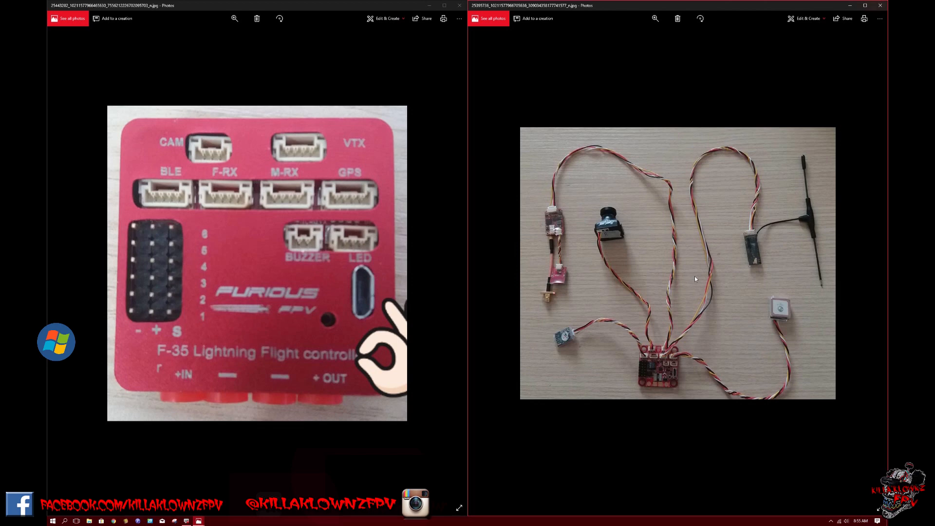
pyautogui.moveTo(697, 276)
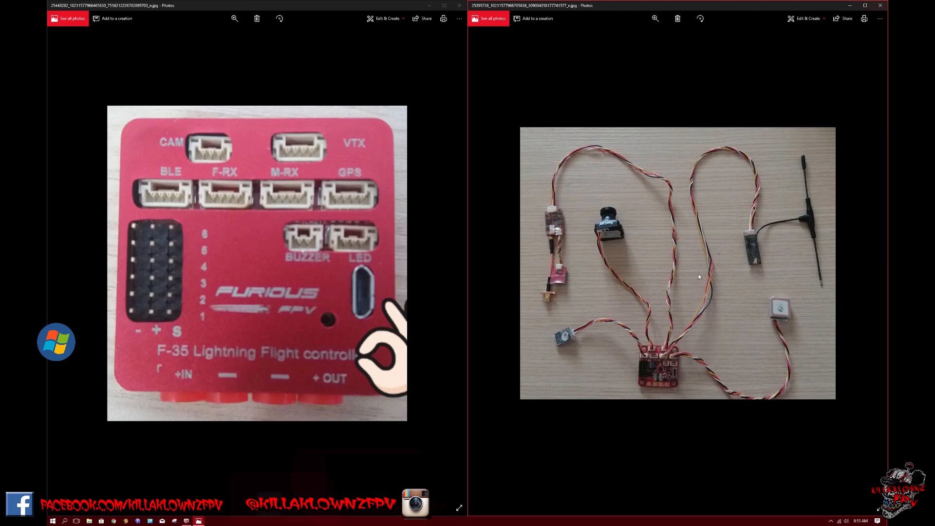
pyautogui.moveTo(705, 262)
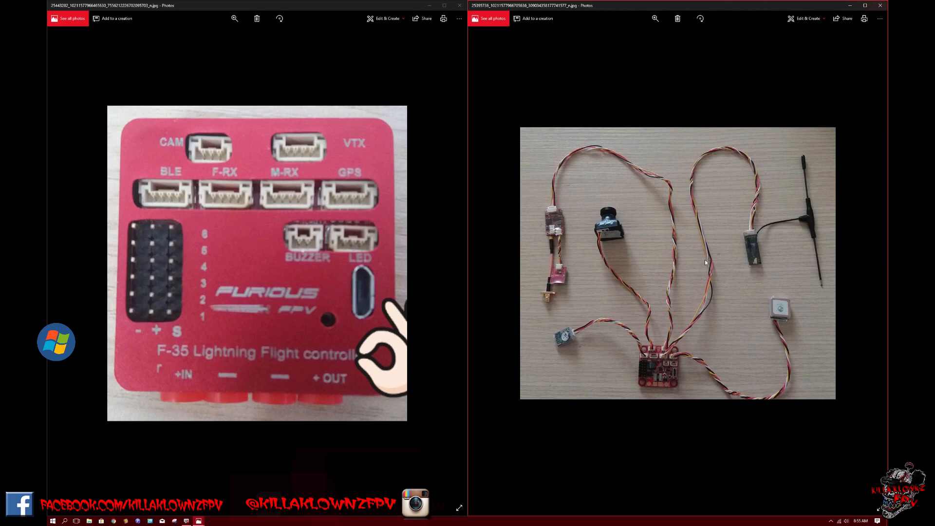
pyautogui.moveTo(744, 227)
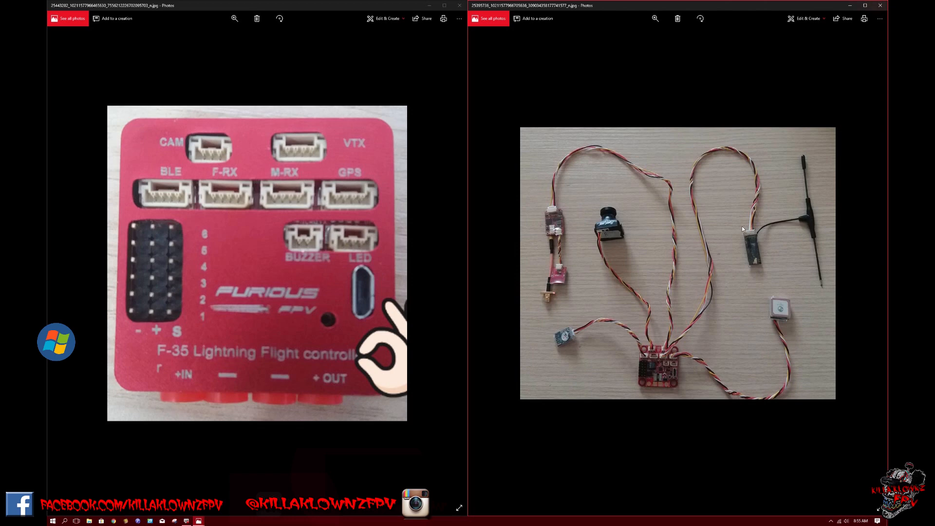
pyautogui.moveTo(668, 342)
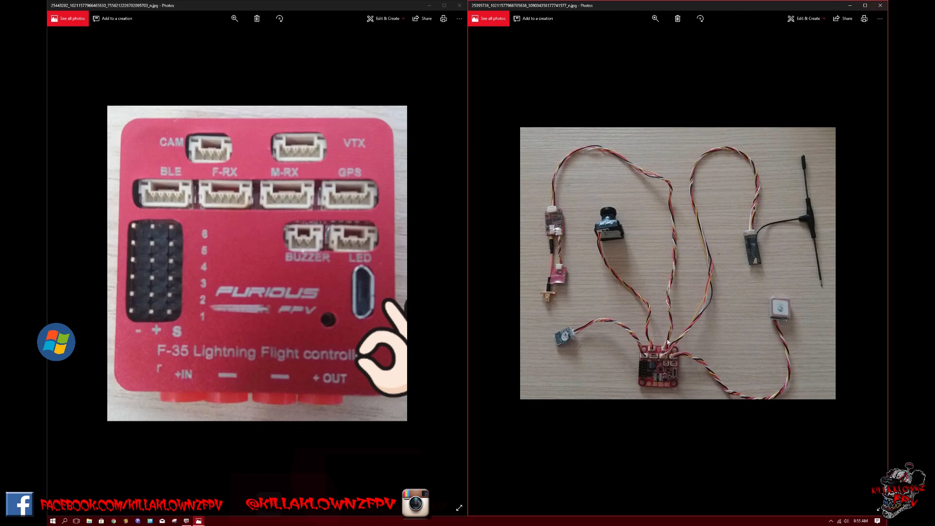
pyautogui.moveTo(584, 333)
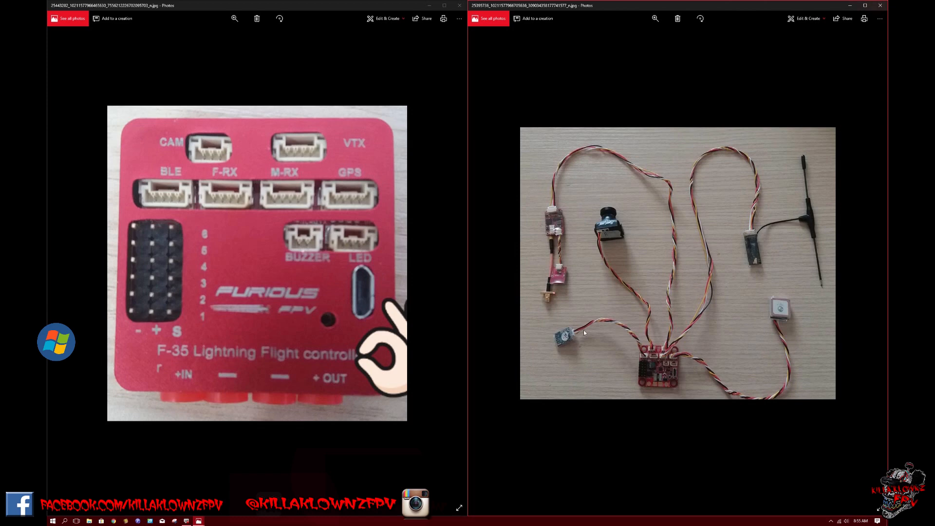
pyautogui.moveTo(569, 336)
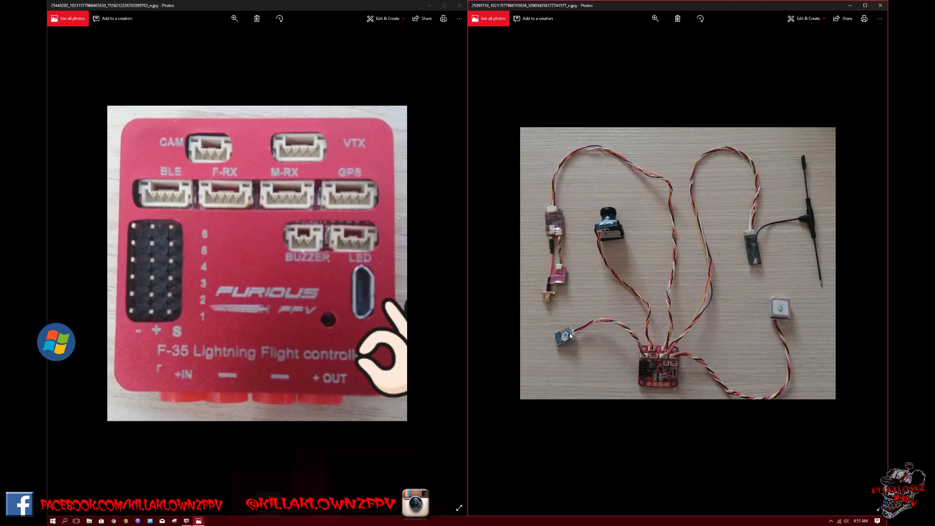
pyautogui.moveTo(635, 345)
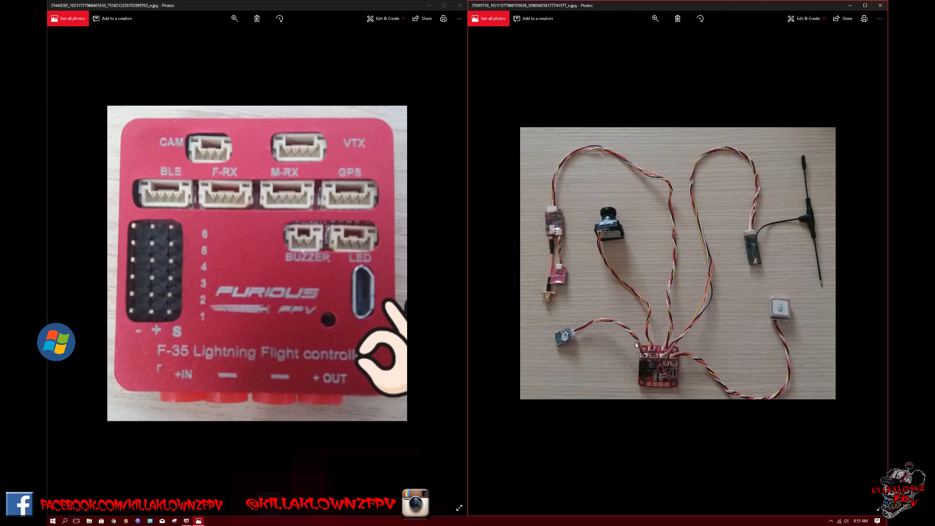
pyautogui.moveTo(643, 356)
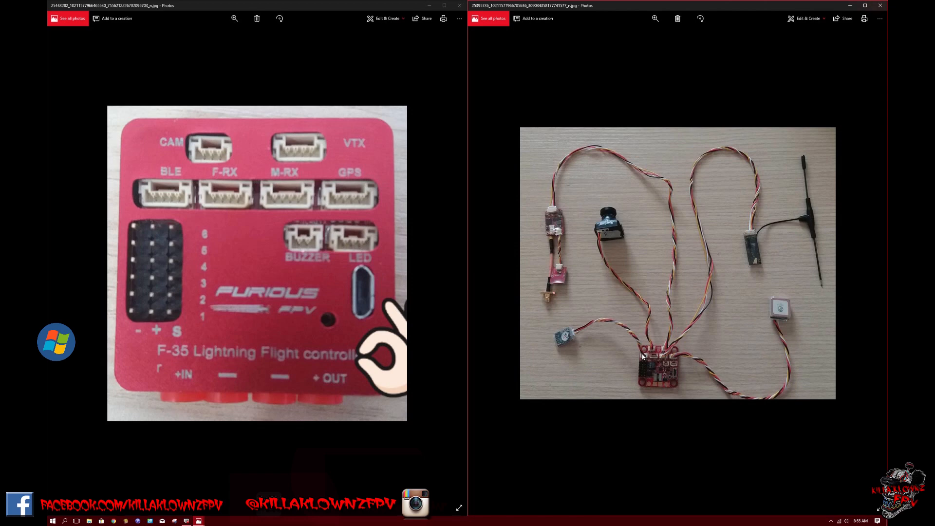
pyautogui.moveTo(643, 355)
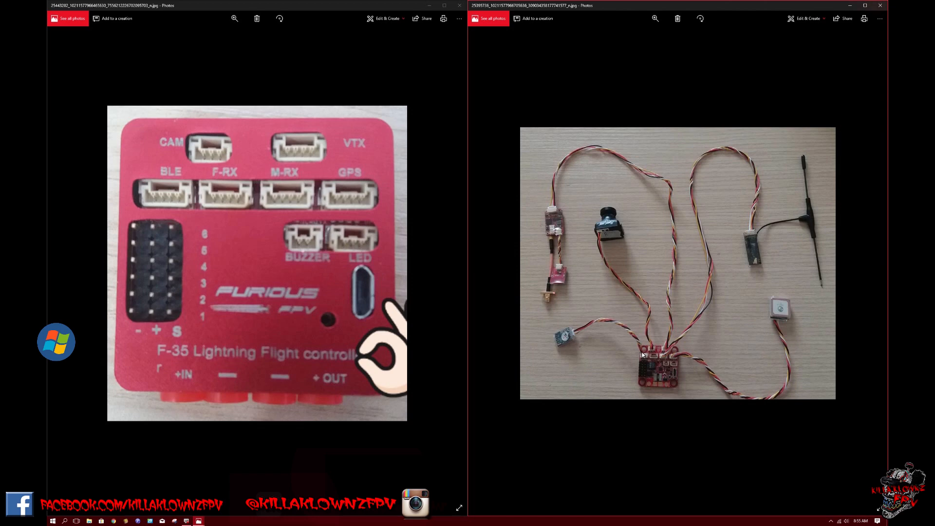
pyautogui.moveTo(650, 348)
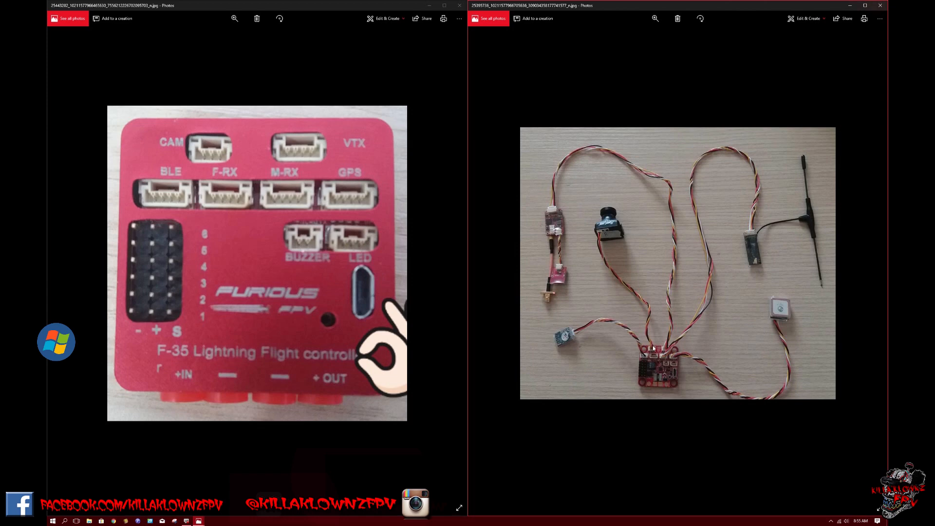
pyautogui.moveTo(676, 358)
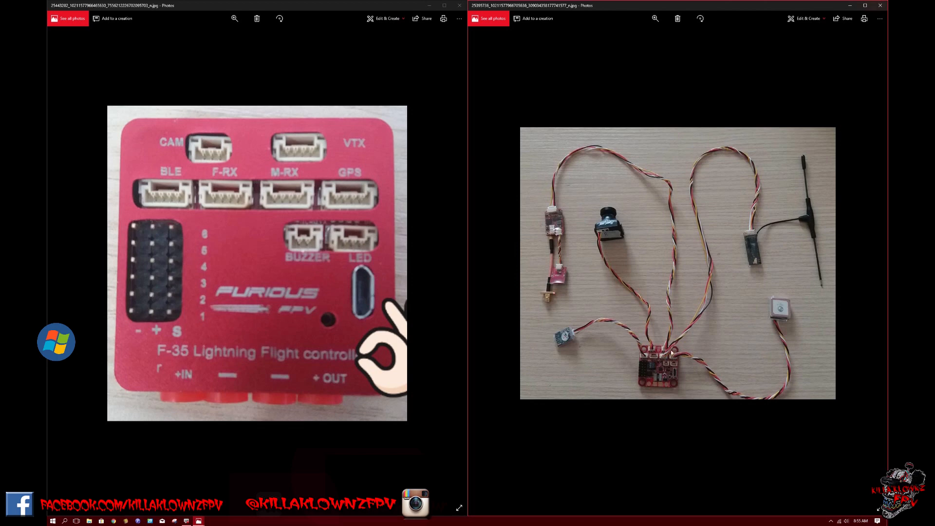
pyautogui.moveTo(700, 314)
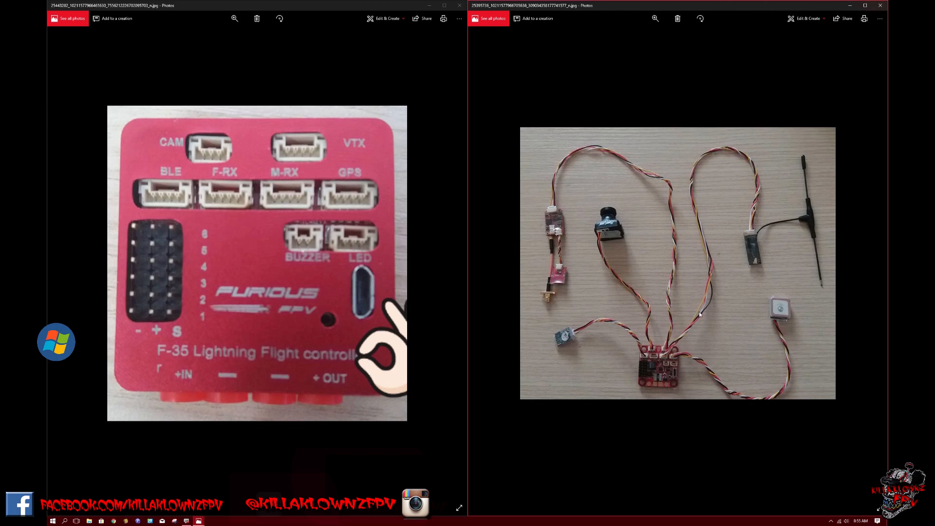
pyautogui.moveTo(753, 239)
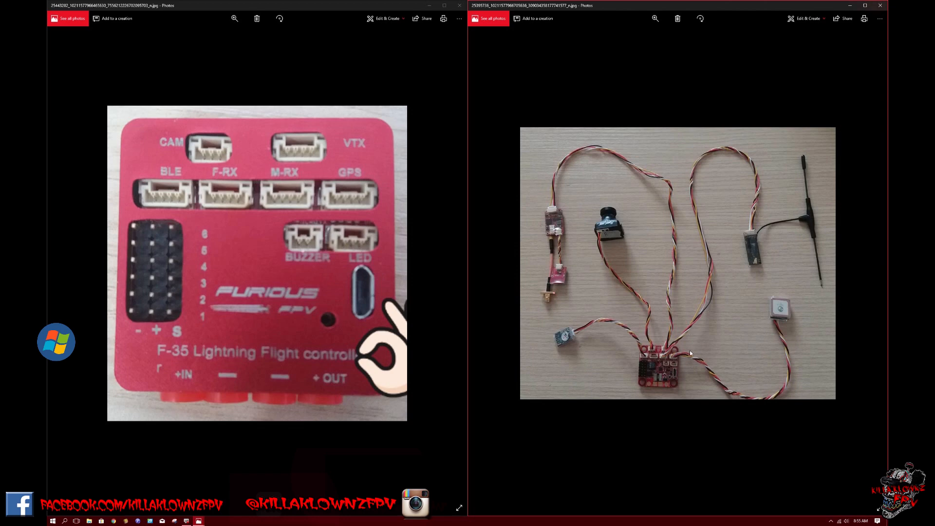
pyautogui.moveTo(781, 320)
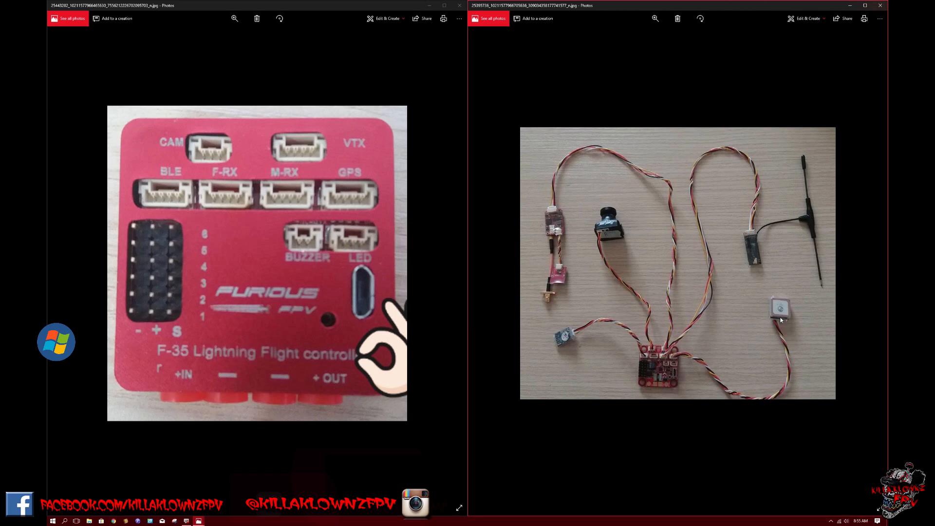
pyautogui.moveTo(677, 357)
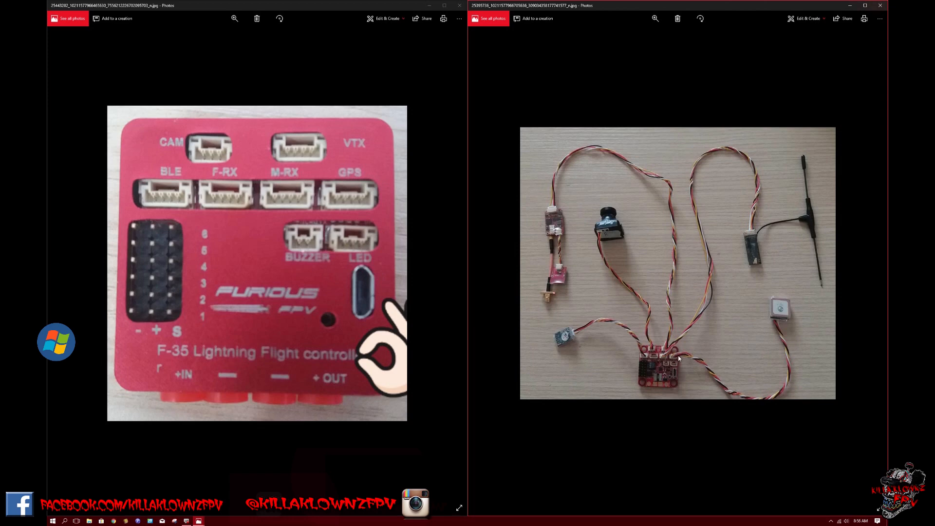
pyautogui.moveTo(784, 328)
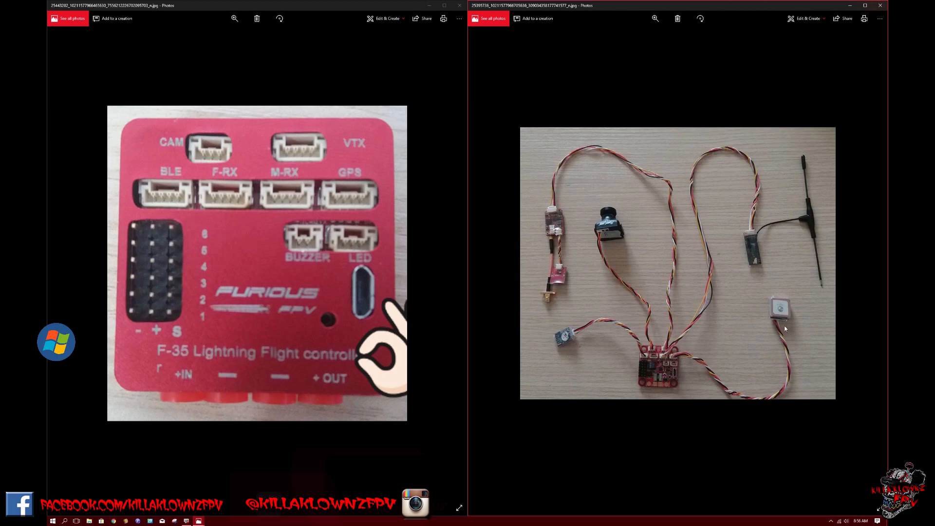
pyautogui.moveTo(781, 319)
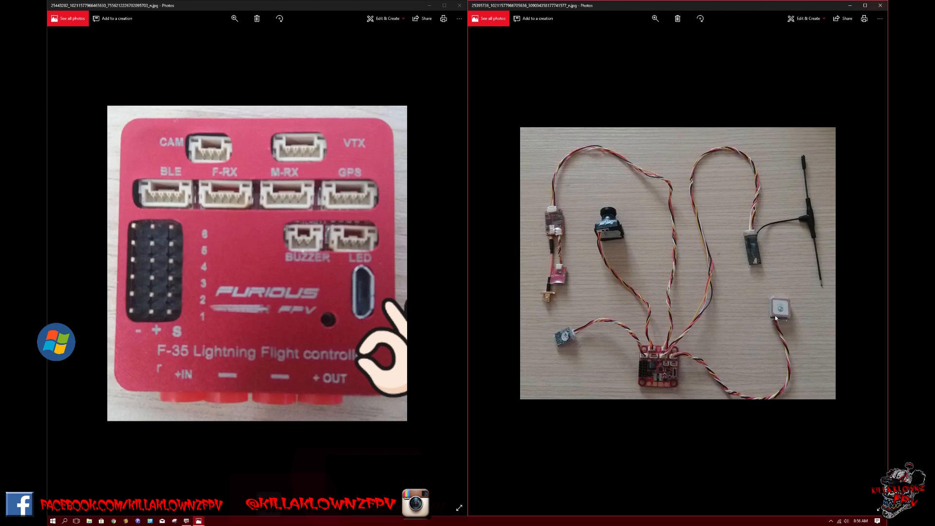
pyautogui.moveTo(775, 339)
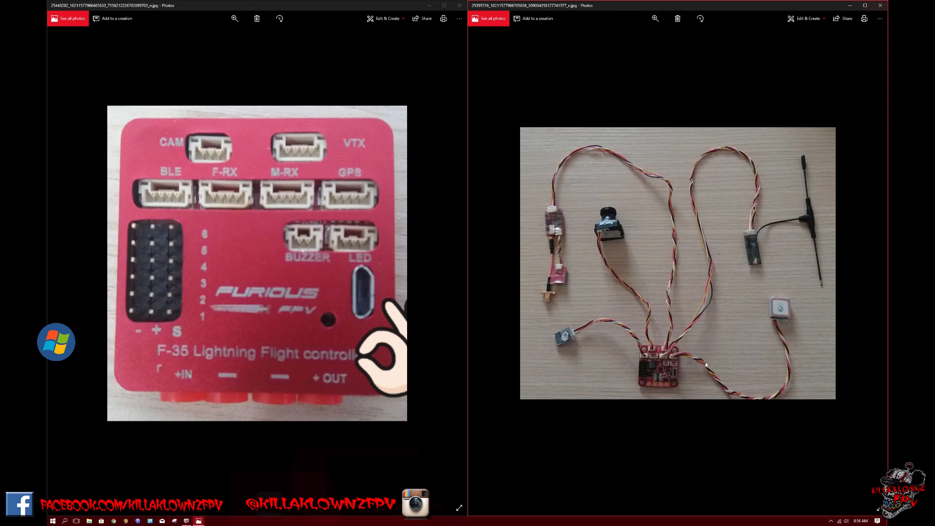
pyautogui.moveTo(679, 356)
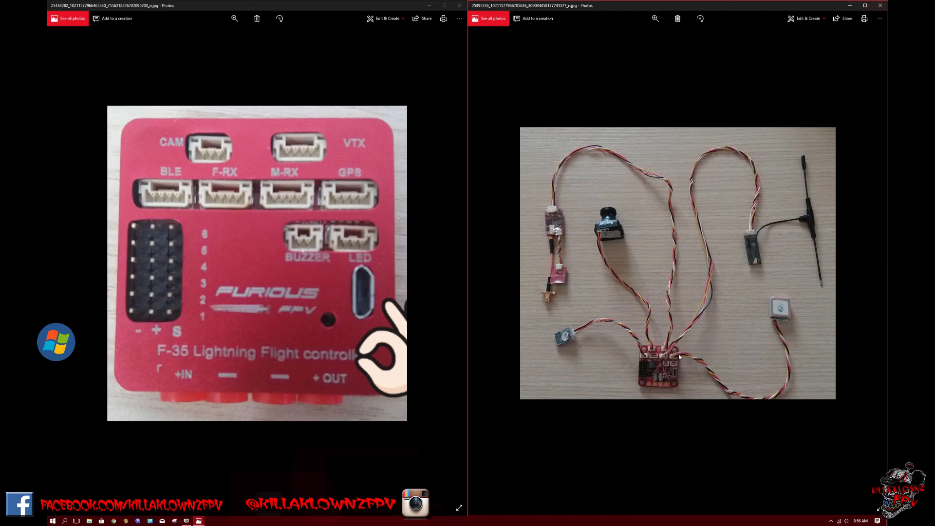
pyautogui.moveTo(708, 166)
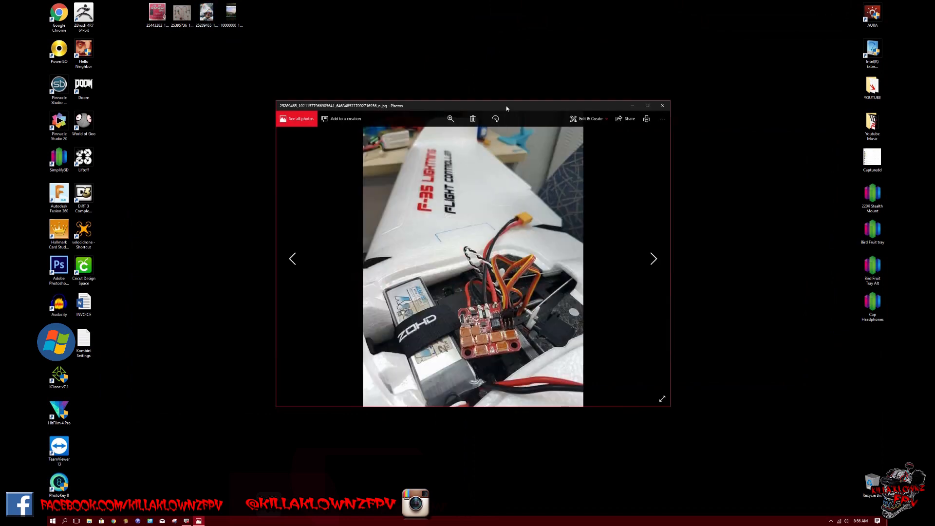
# Maximize the installed-controller photo, then close it back to the desktop
pyautogui.moveTo(506, 105); pyautogui.dragTo(504, 100)
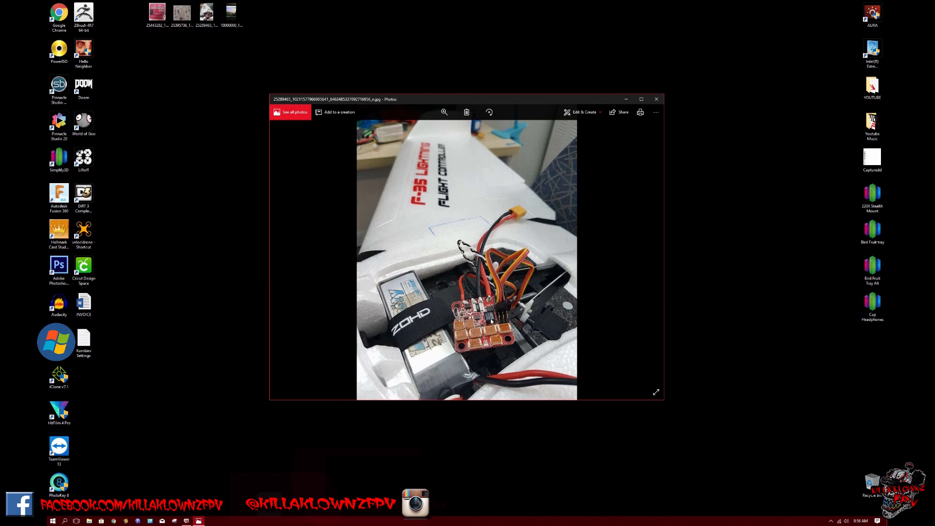
pyautogui.moveTo(493, 306)
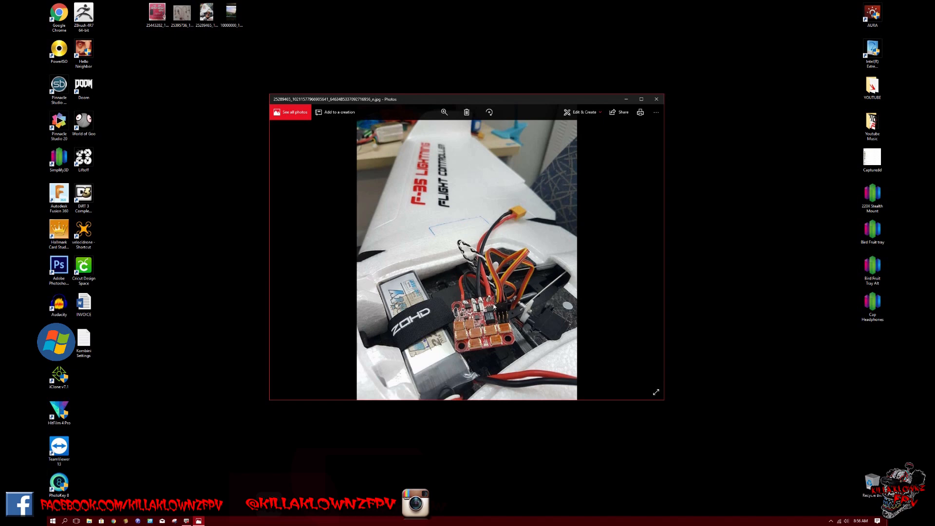
pyautogui.moveTo(492, 304)
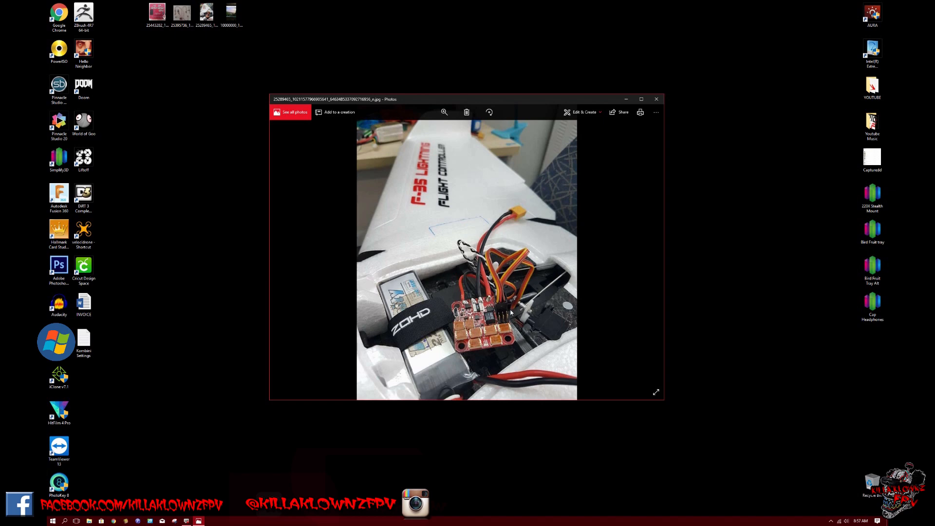
pyautogui.moveTo(576, 293)
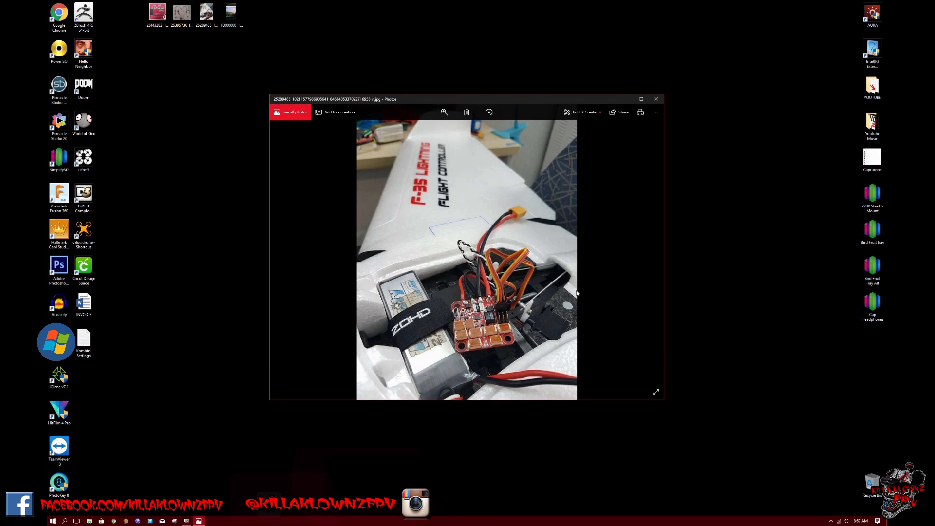
pyautogui.moveTo(423, 188)
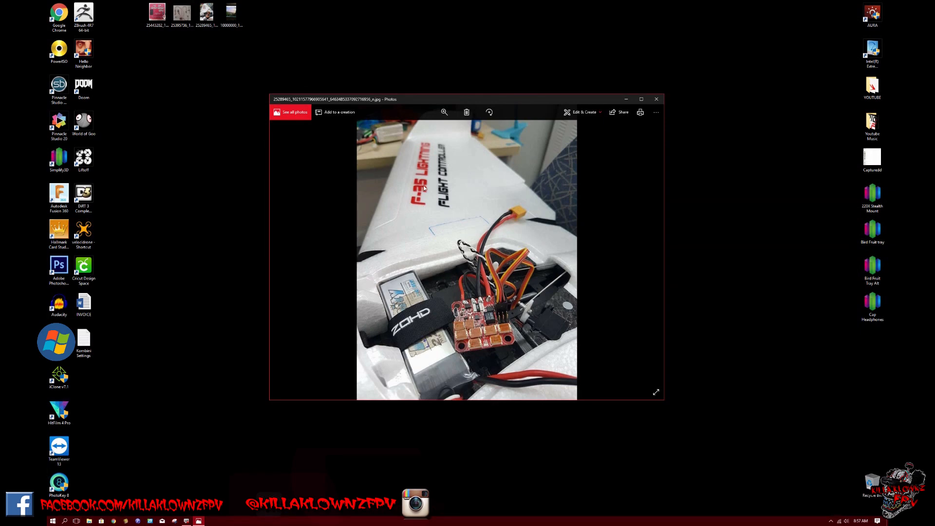
pyautogui.moveTo(438, 174)
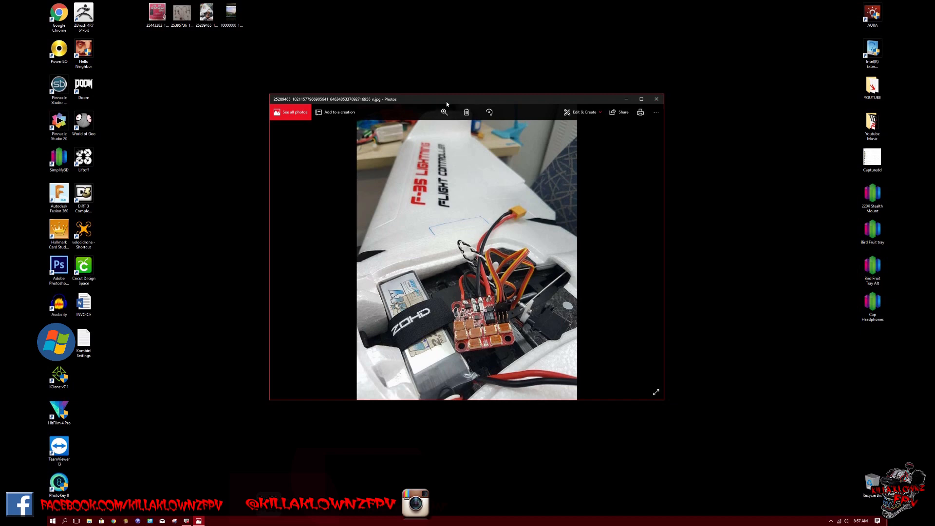
pyautogui.click(641, 99)
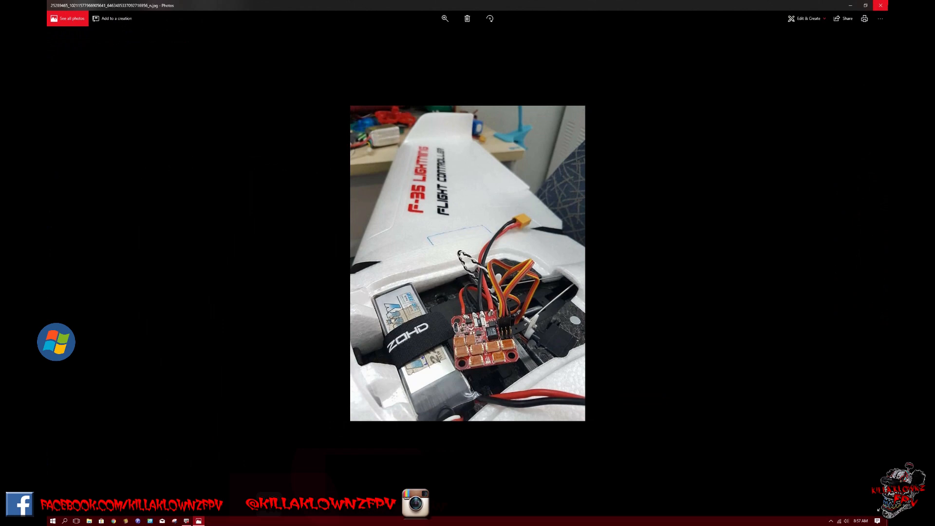
pyautogui.click(880, 6)
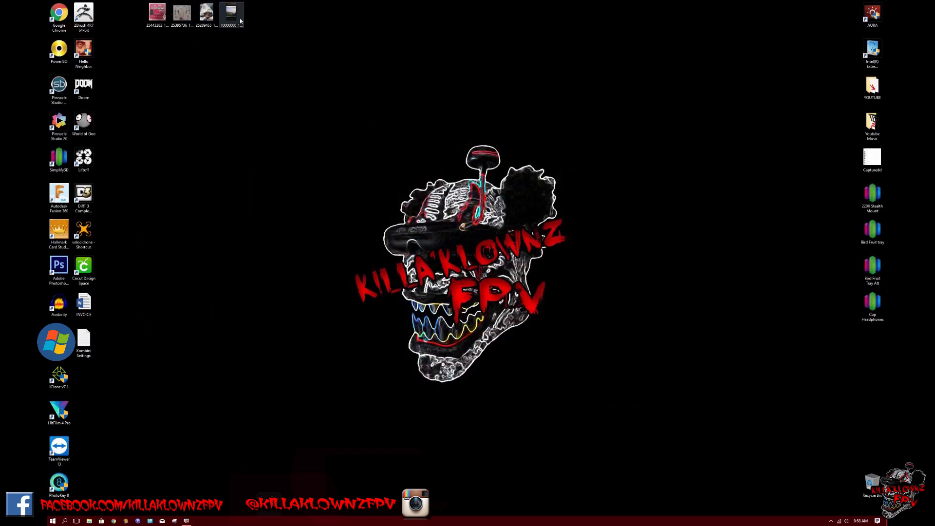
# Play the FPV flight video, then snap Movies & TV to the right half
pyautogui.doubleClick(232, 12)
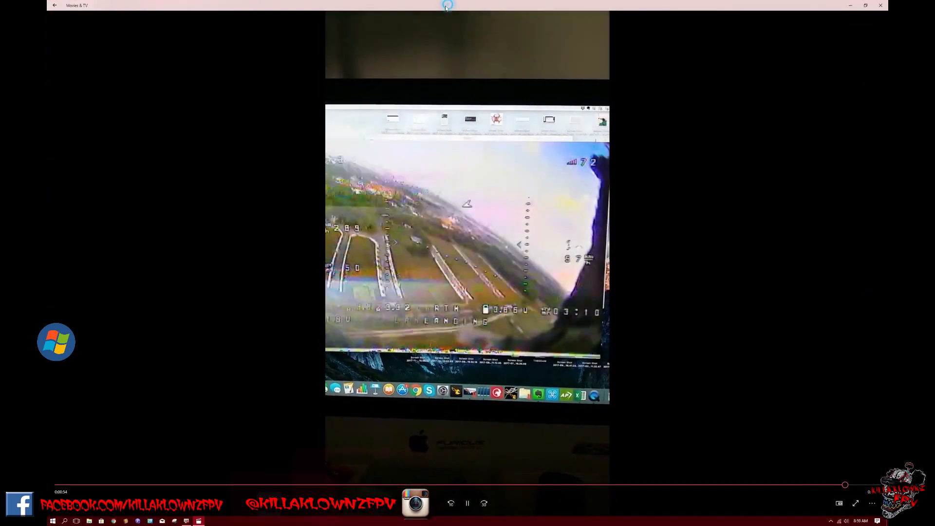
pyautogui.click(866, 5)
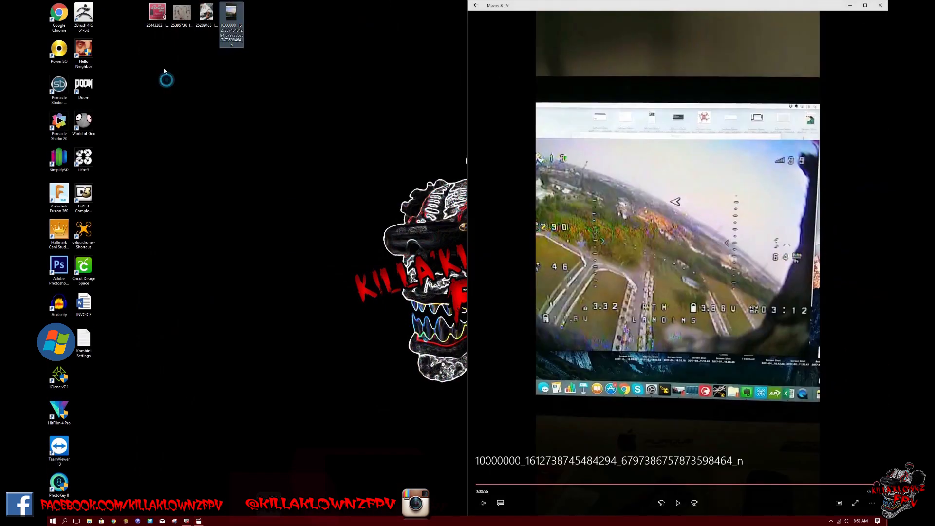
# Show the flight controller close-up photo on the left beside the paused video
pyautogui.doubleClick(156, 14)
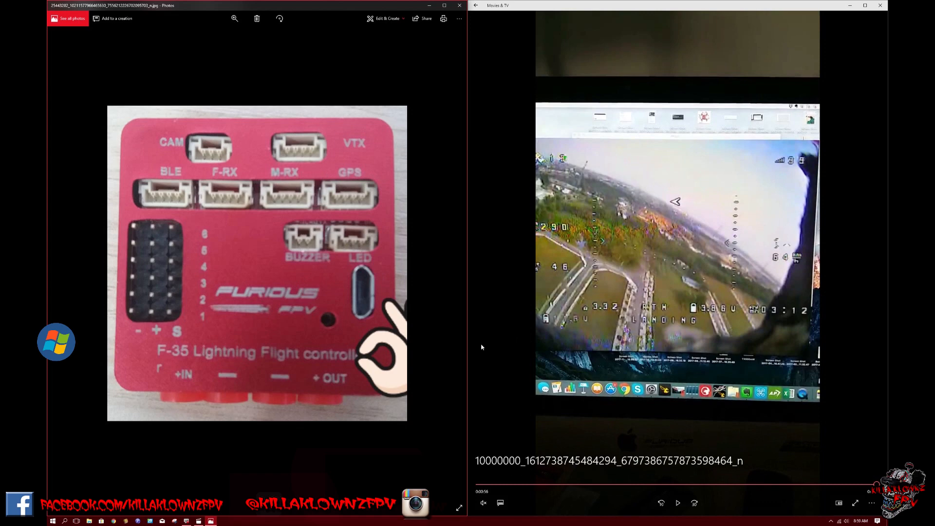
pyautogui.moveTo(203, 357)
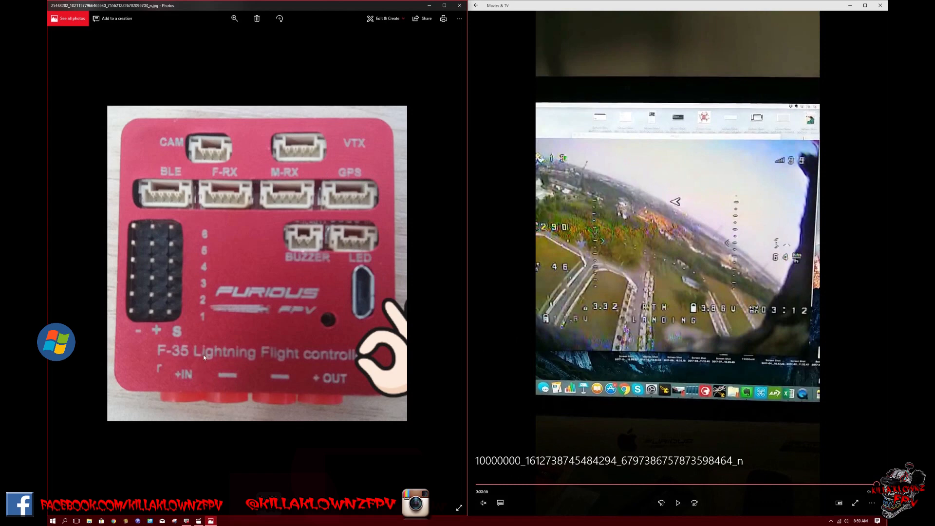
pyautogui.moveTo(203, 357)
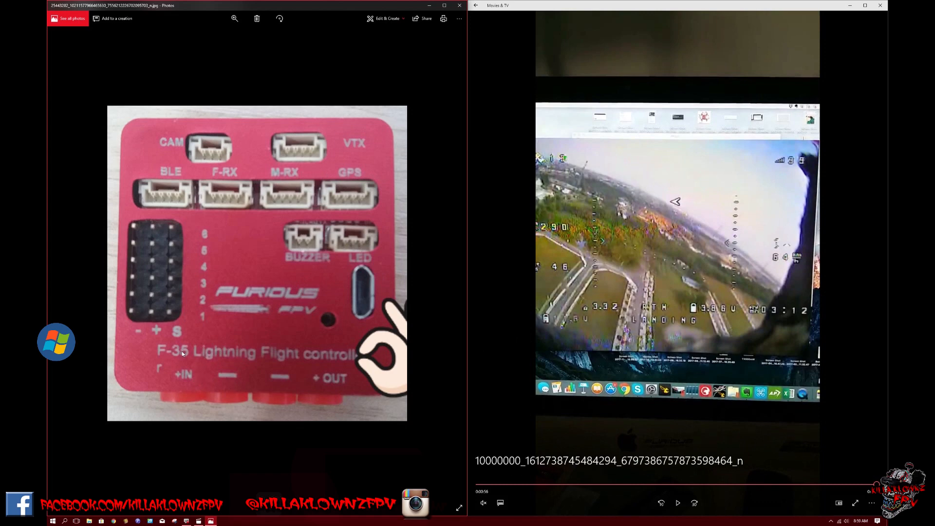